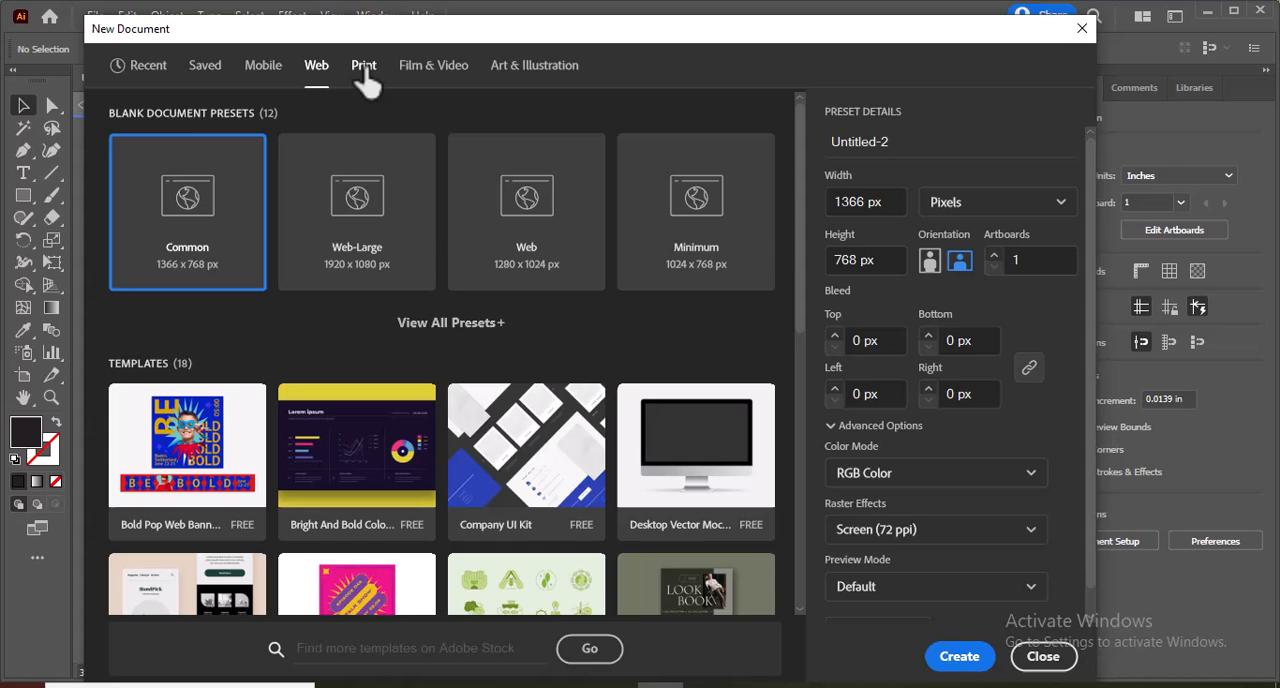
Create an A4 print document in inches, keeping the 0.125-inch bleed.
click(363, 65)
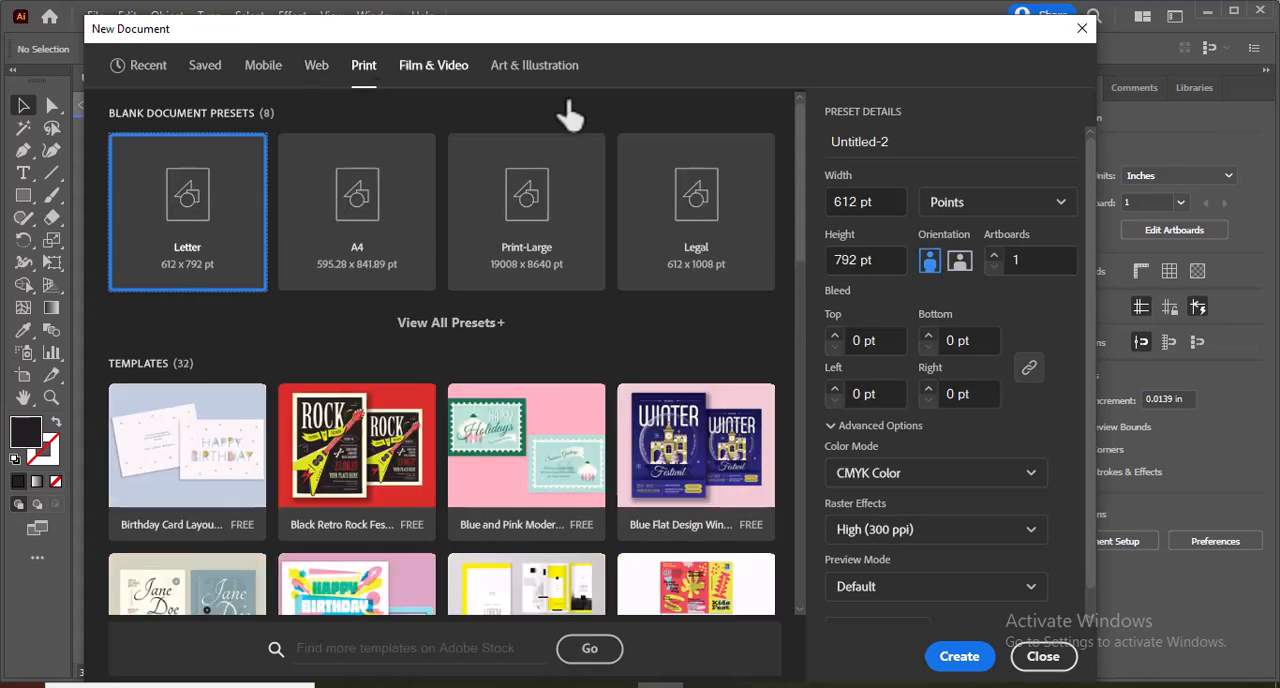
mouse_move(357, 210)
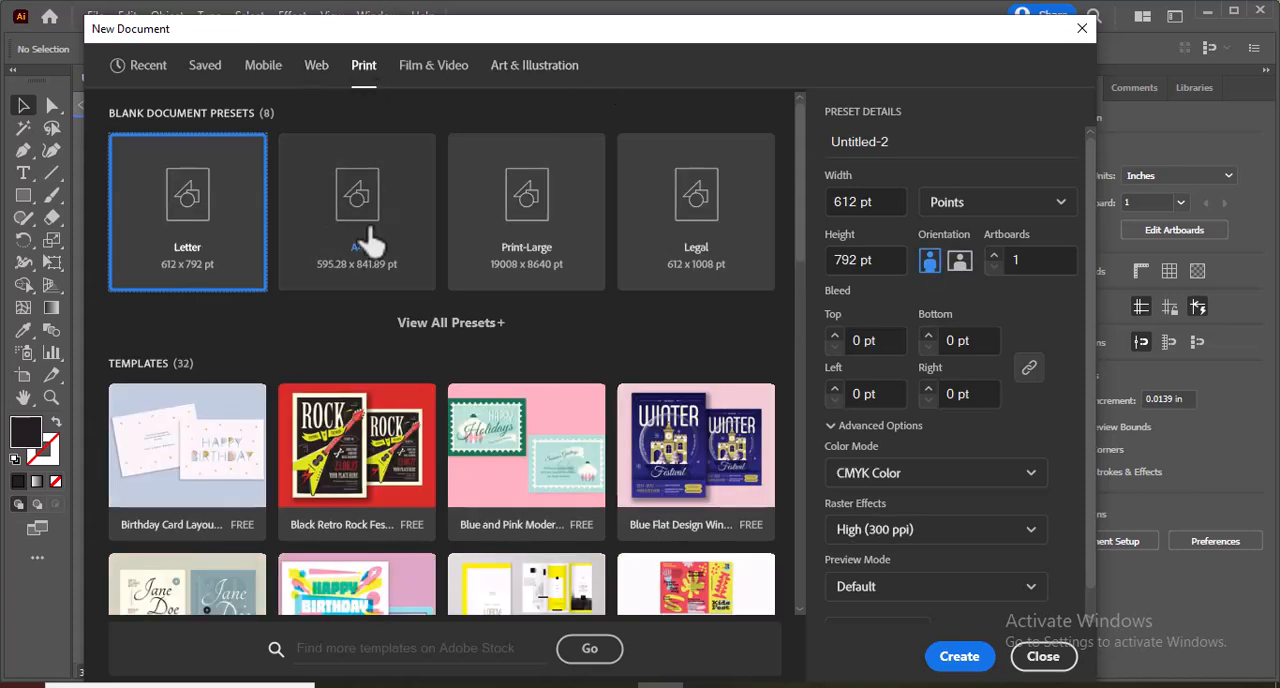
click(996, 201)
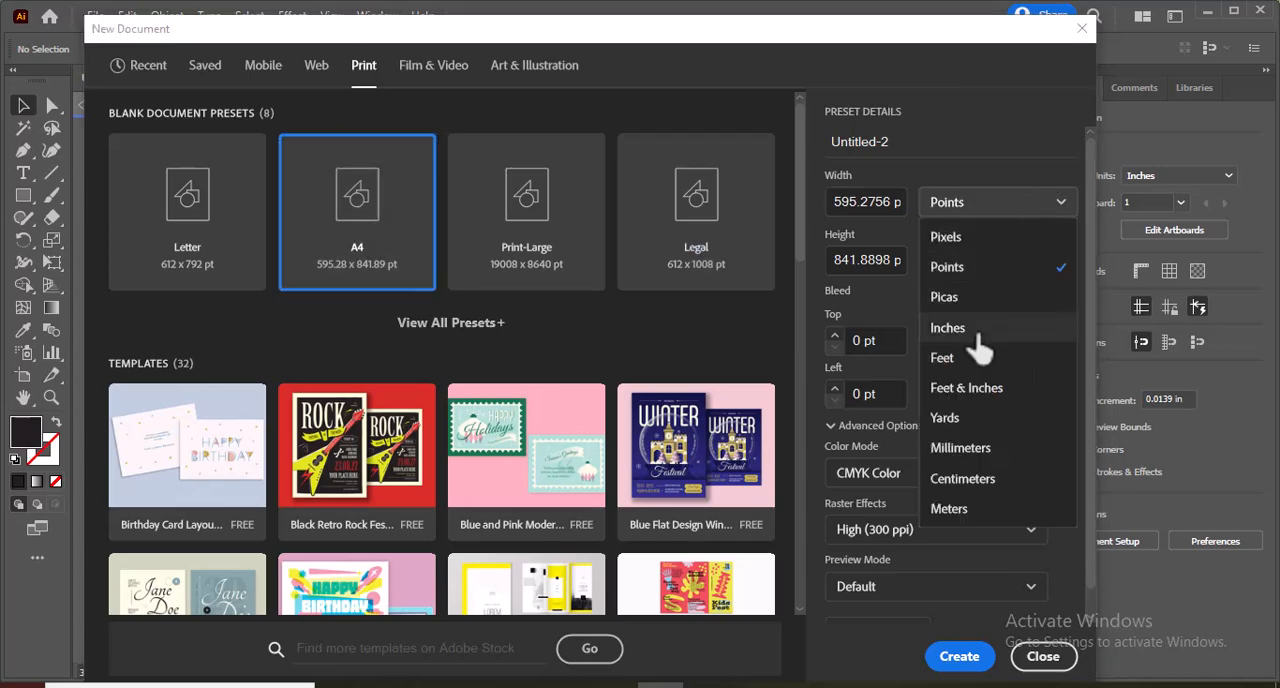
click(947, 327)
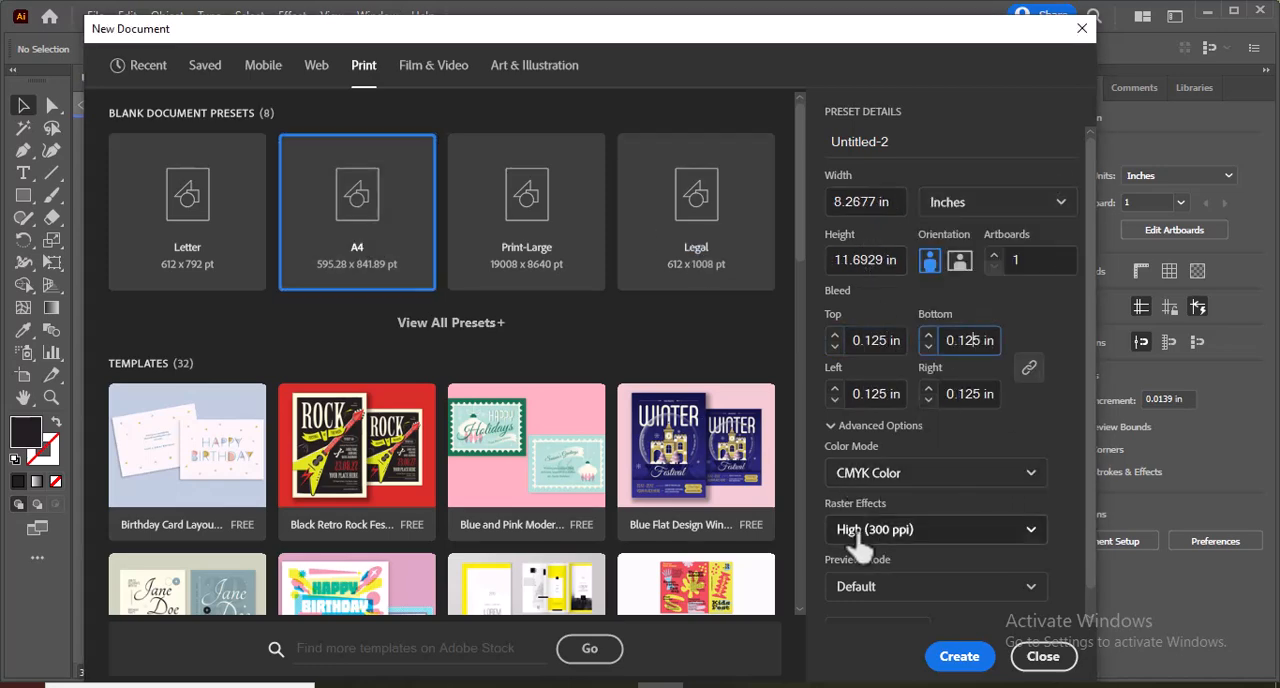
click(958, 656)
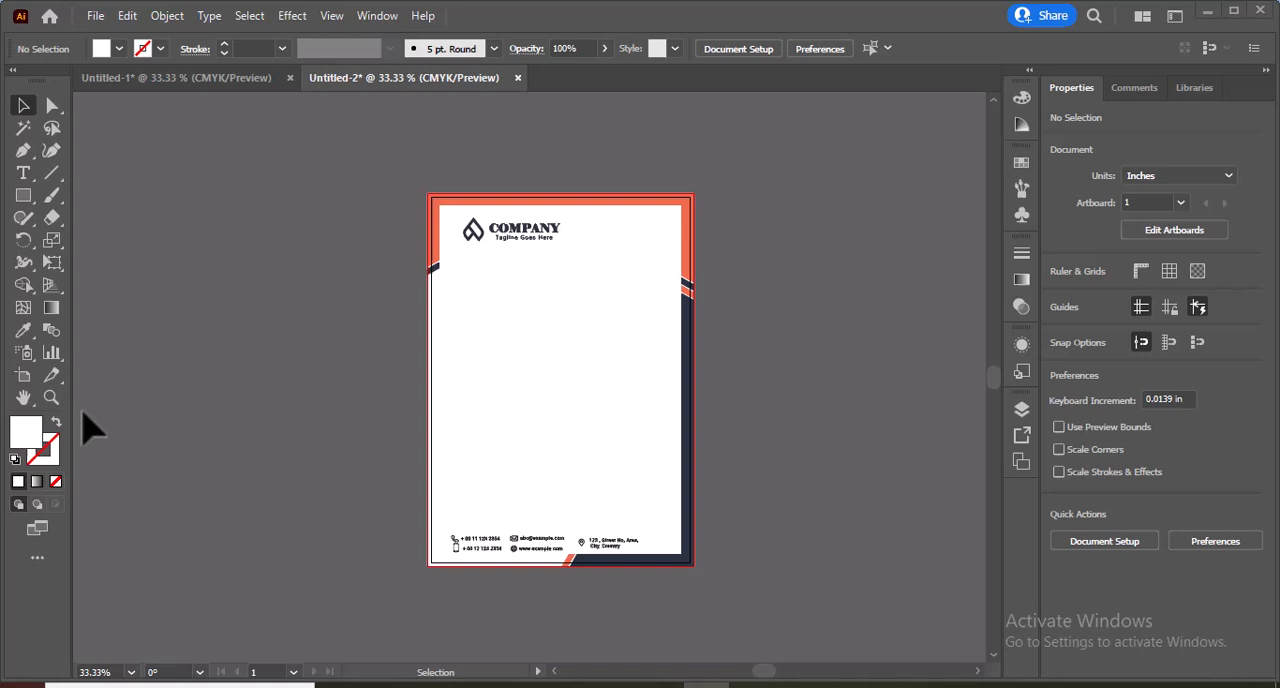
Set up a PNG export of the artwork to the Desktop named 'letterhead'.
click(95, 15)
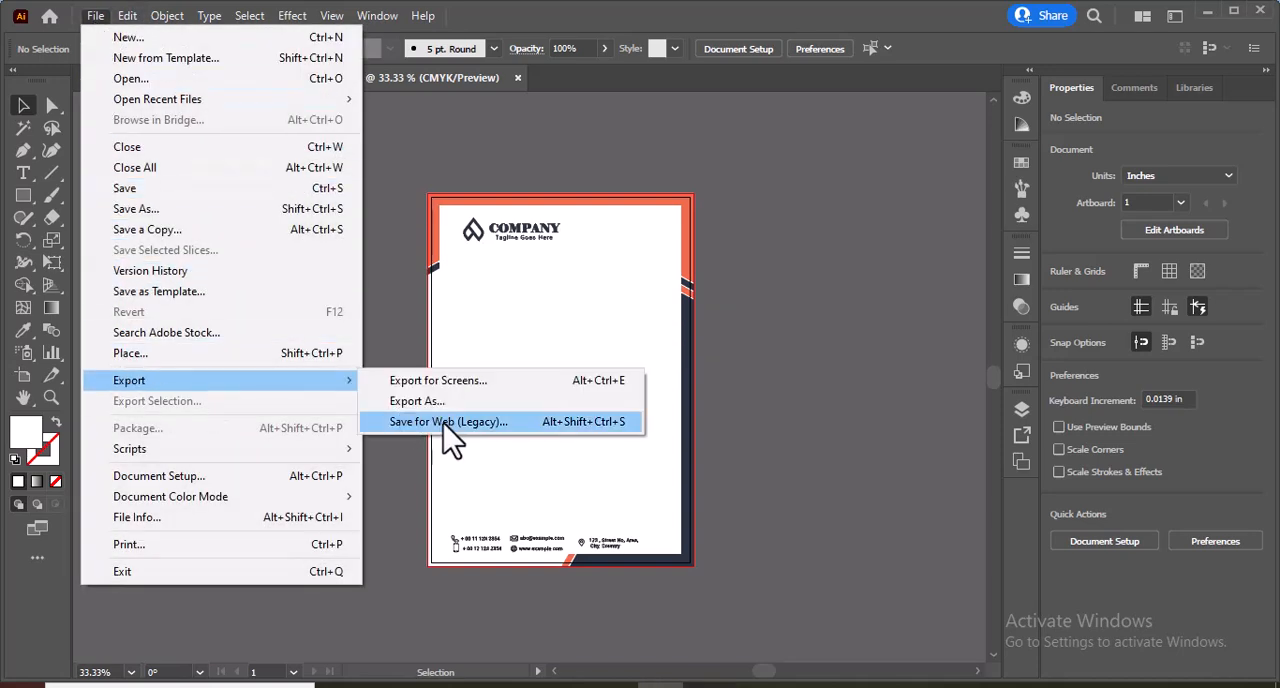
click(417, 401)
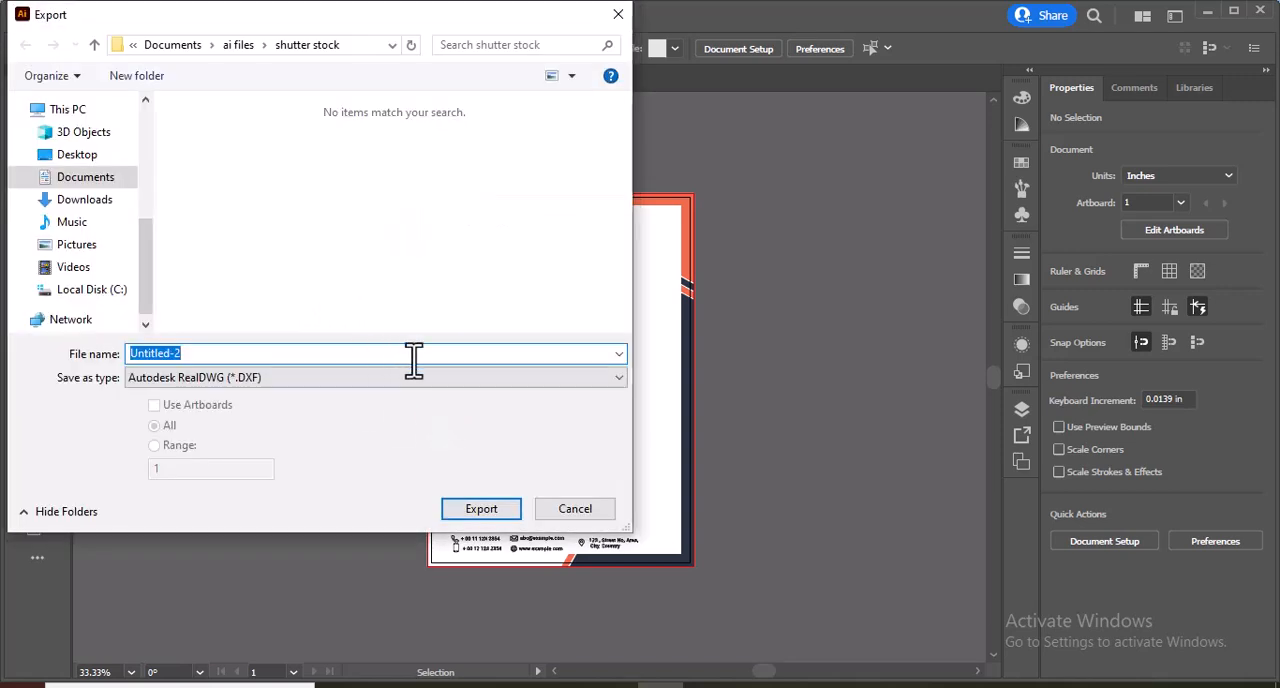
click(375, 377)
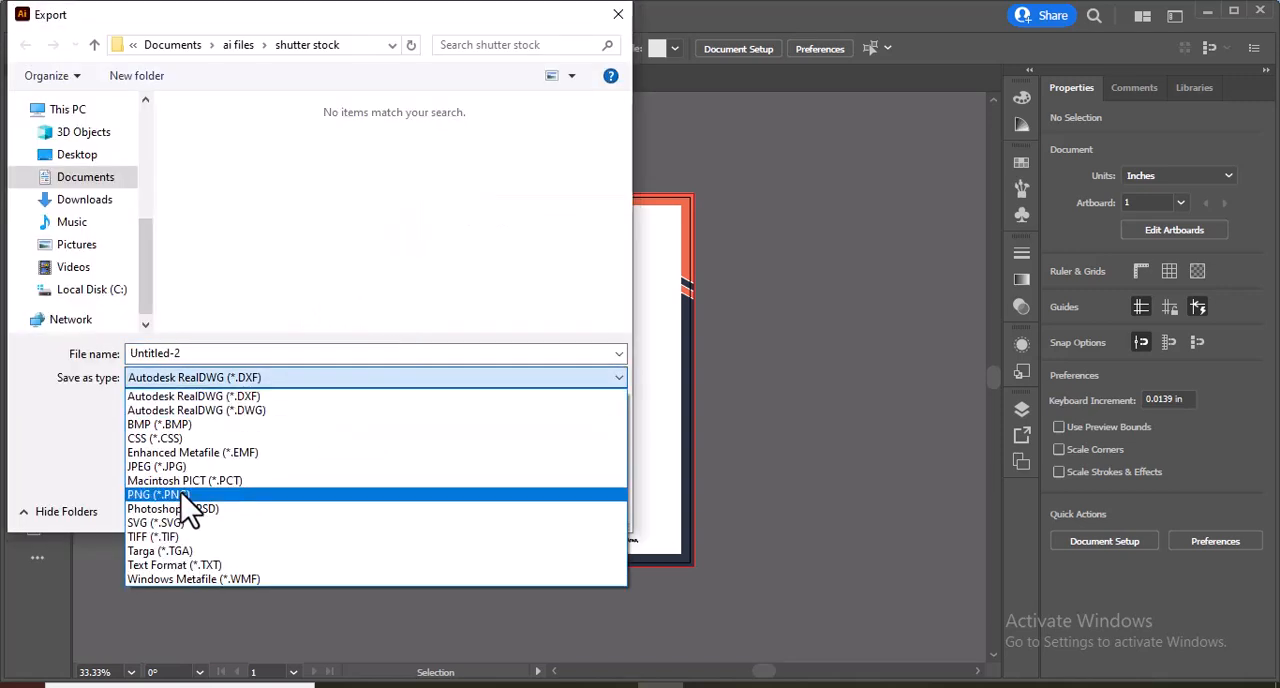
click(156, 494)
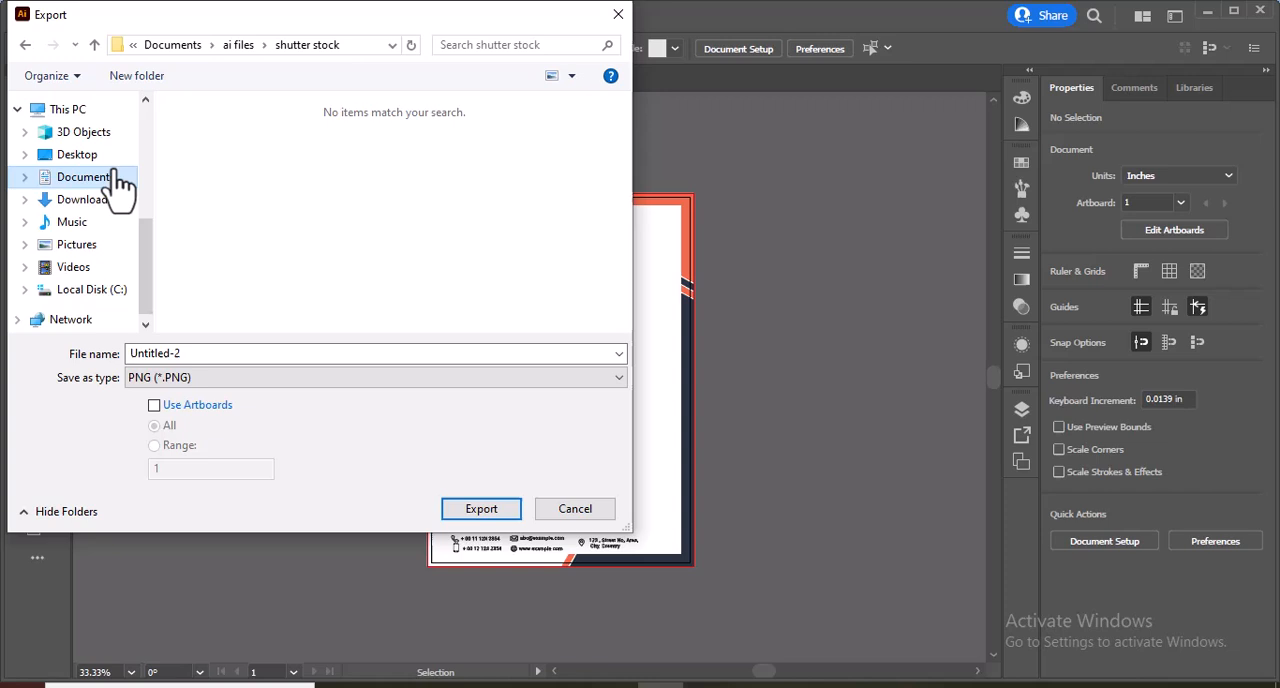
click(77, 154)
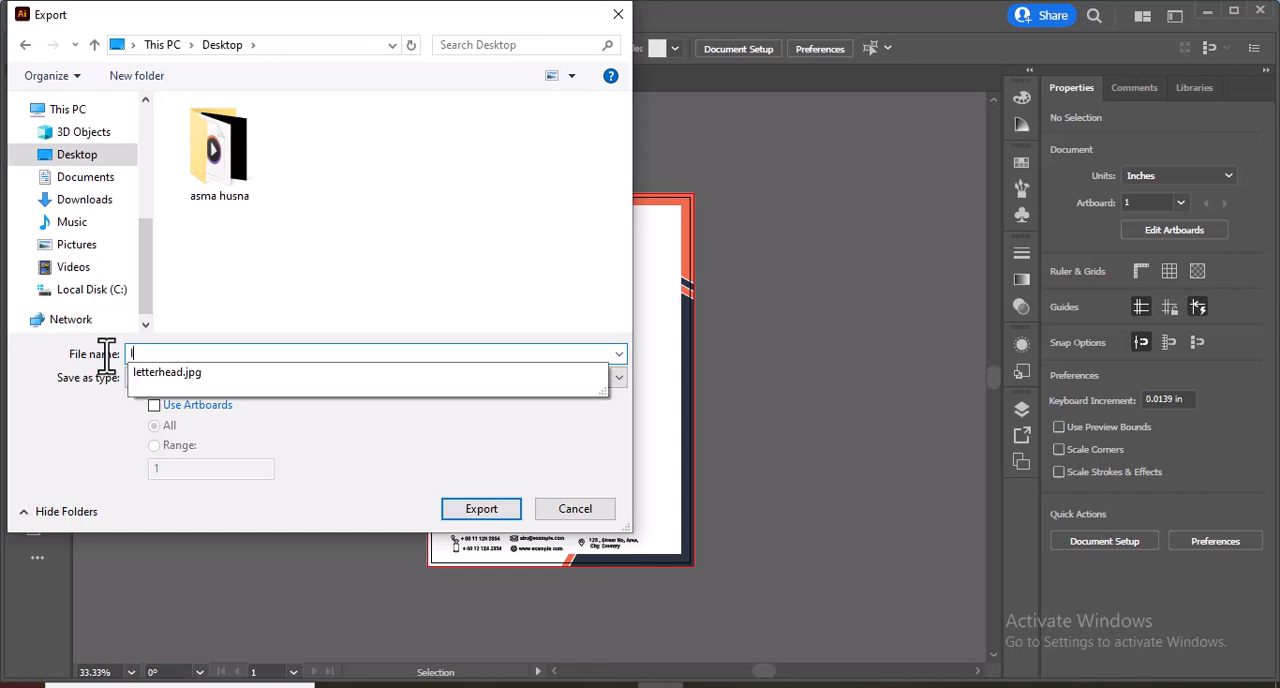
text(letterhead)
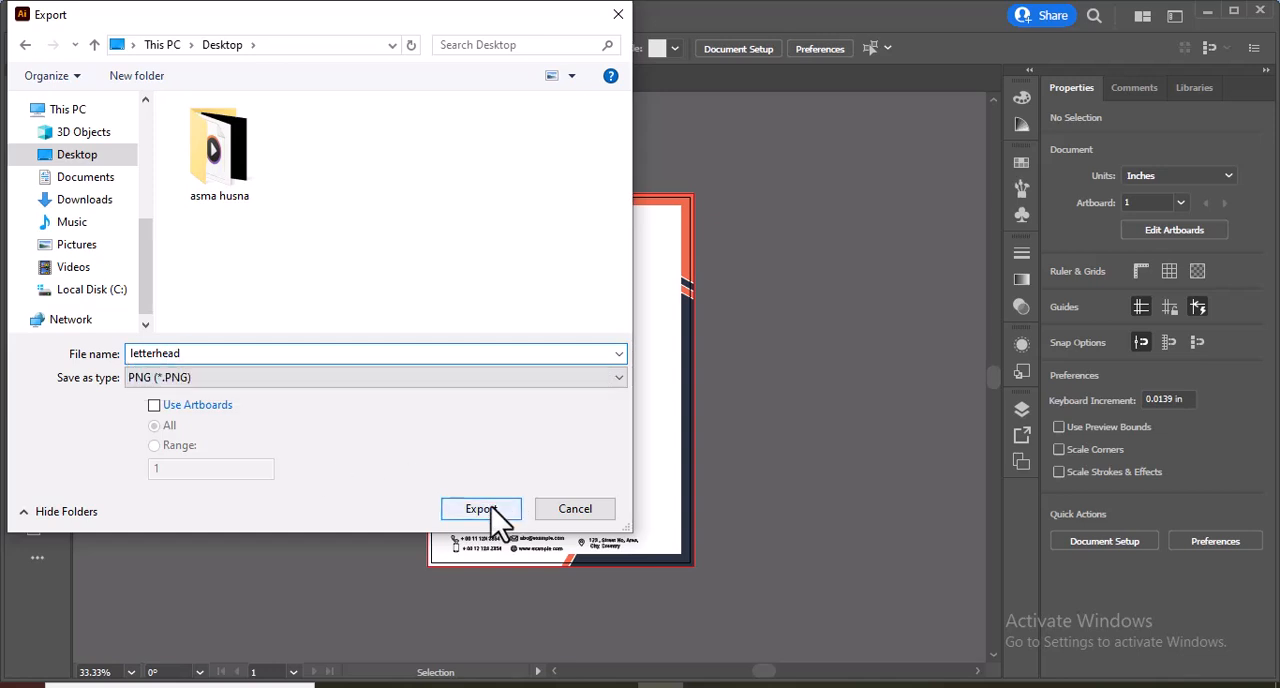
Confirm the export and set PNG Options resolution to High (300 ppi).
click(481, 509)
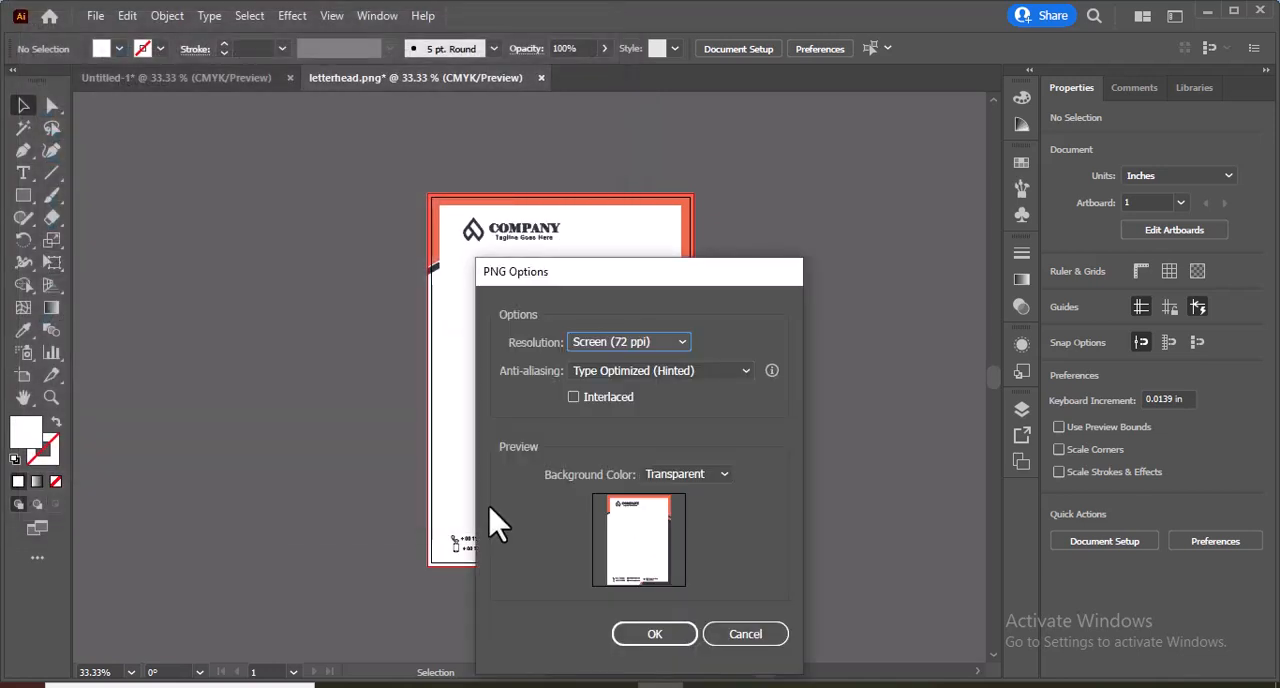
mouse_move(610, 360)
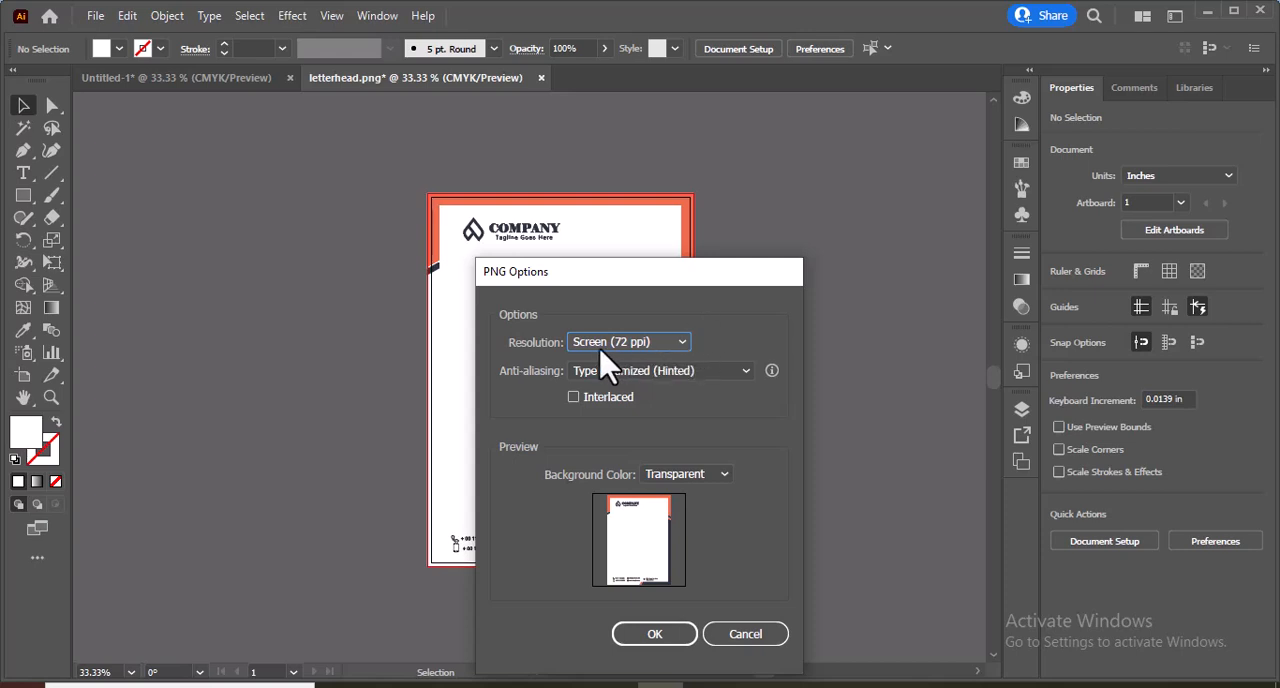
click(628, 341)
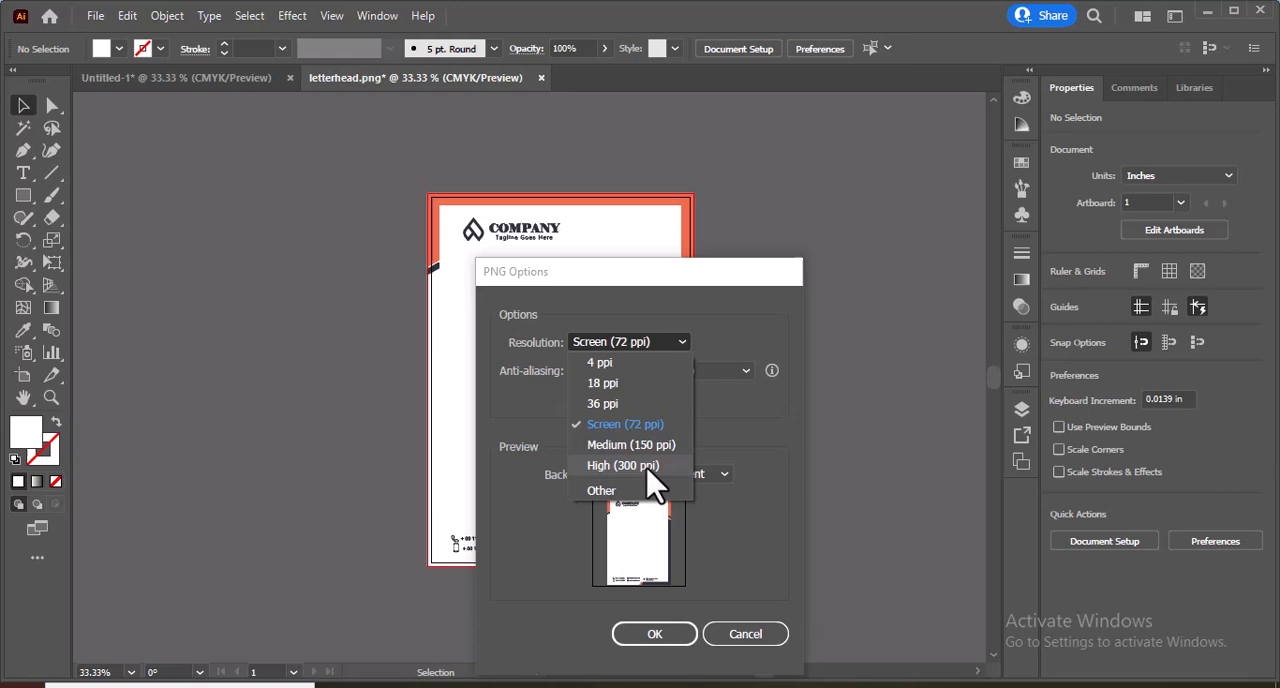
click(622, 465)
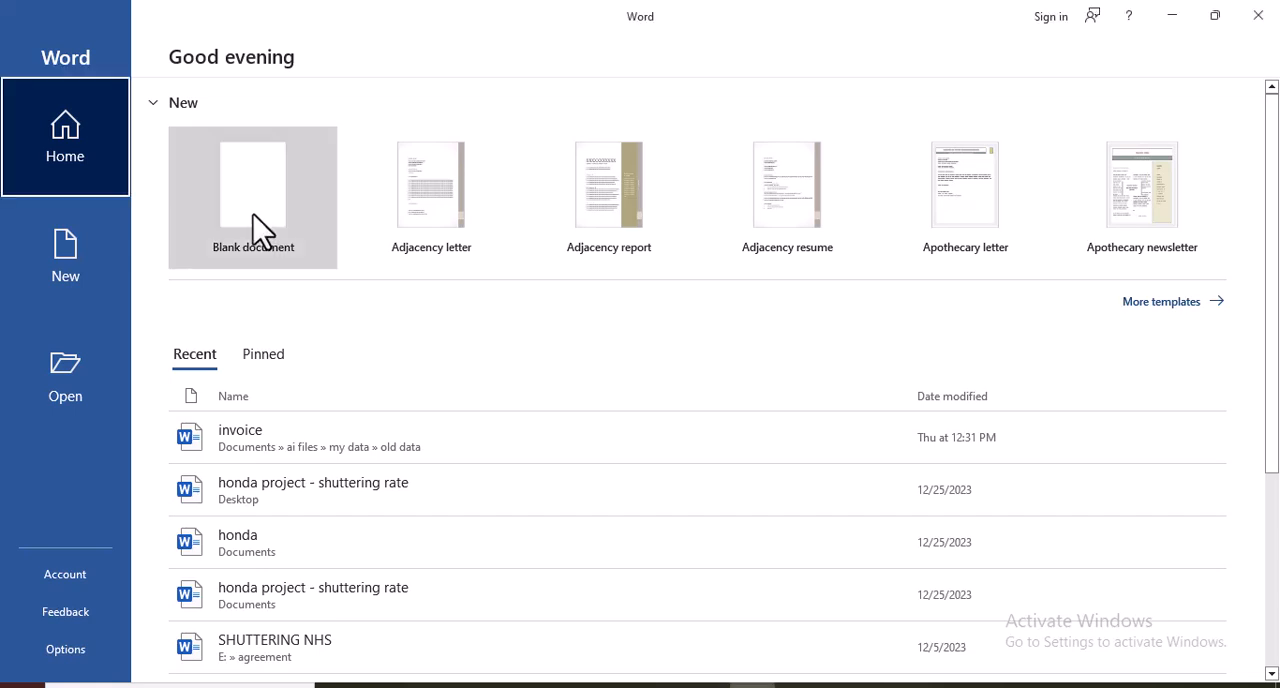
mouse_move(312, 300)
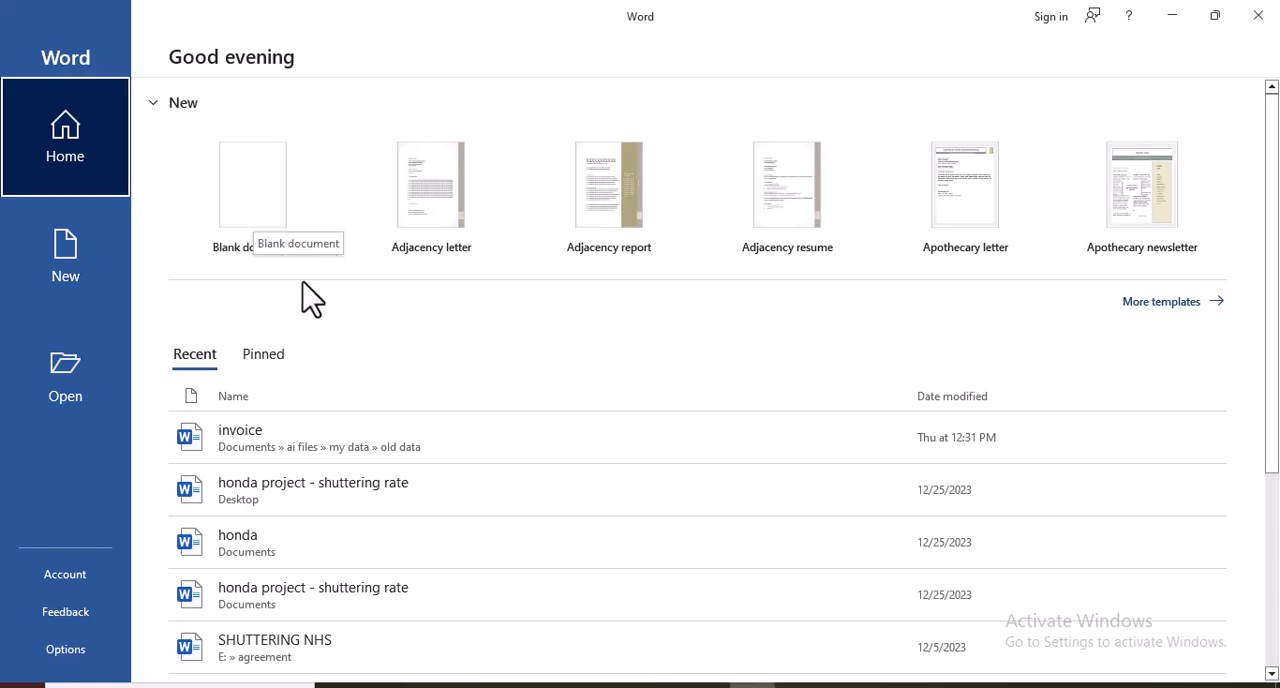
Create a blank Word document and bring up the Layout paper Size choices.
click(251, 184)
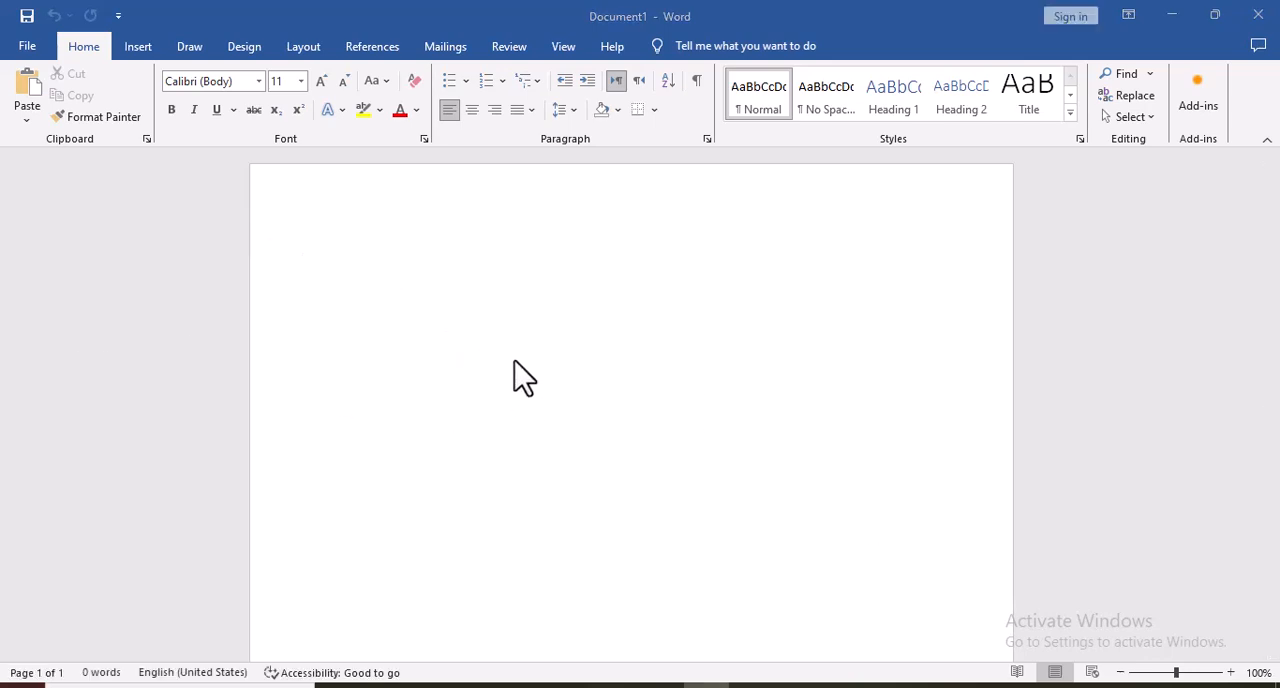
click(303, 46)
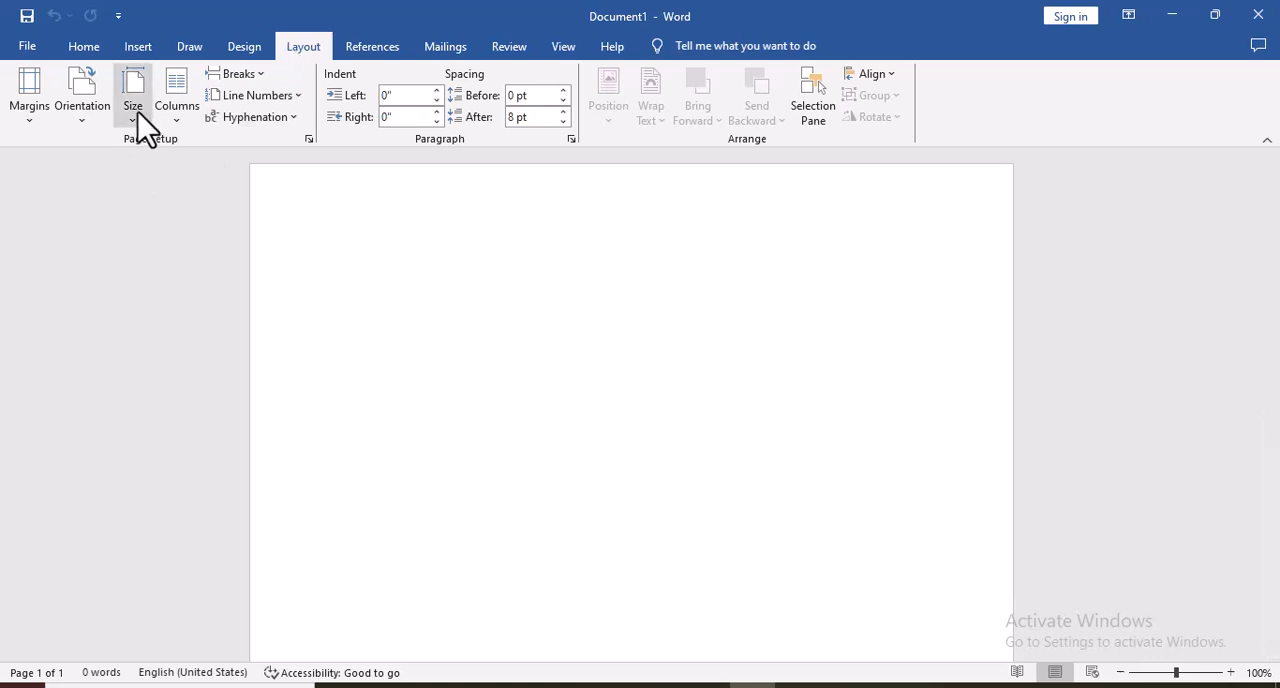
click(133, 90)
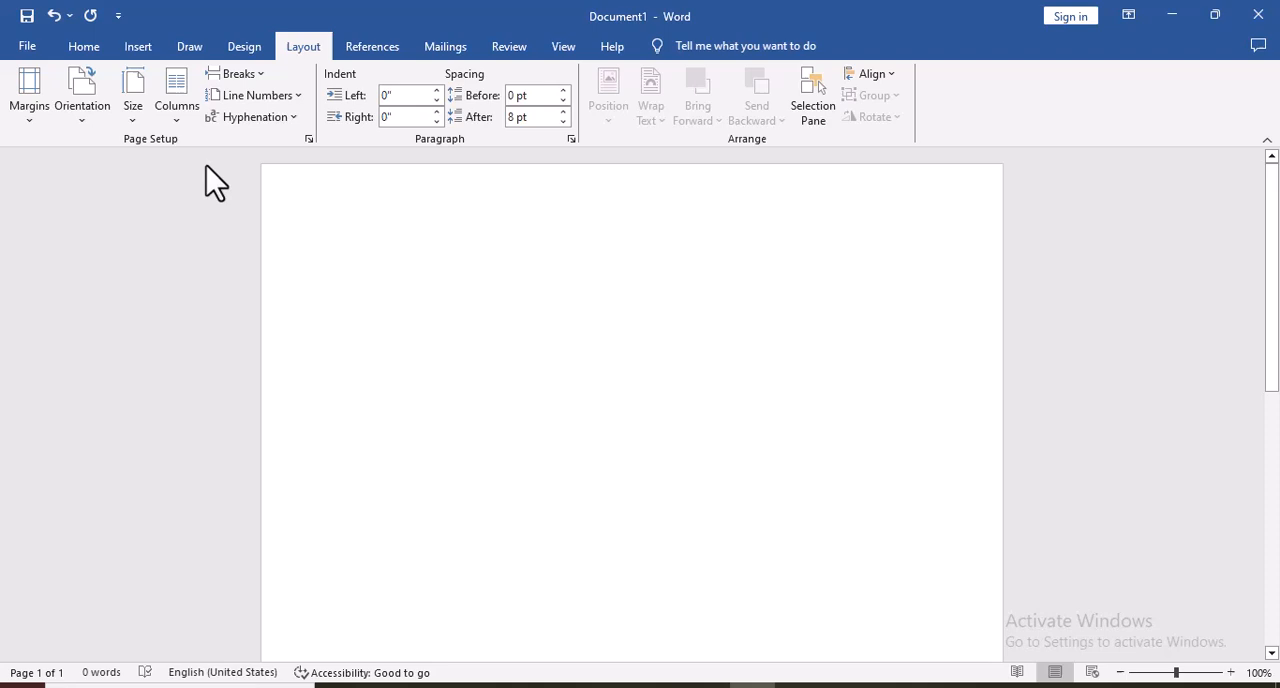
Set all margins to 0 and paper to 8.52 × 11.94 inches, ignoring the warning.
click(28, 90)
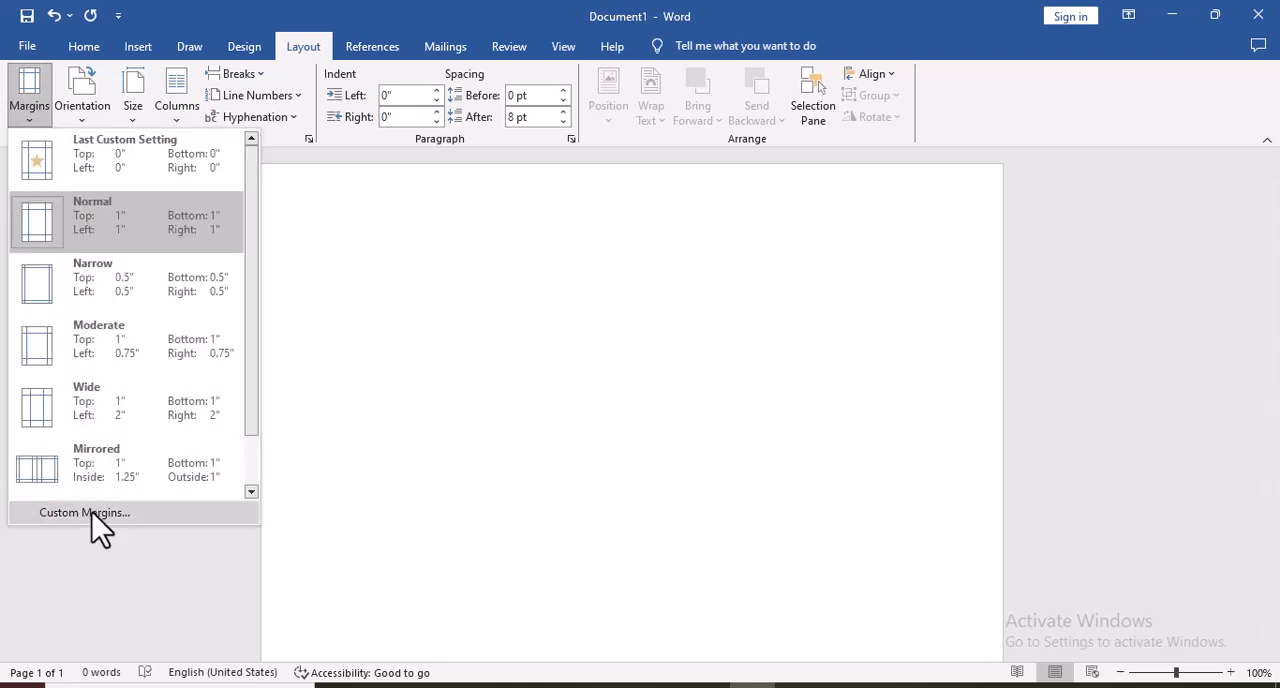
click(84, 512)
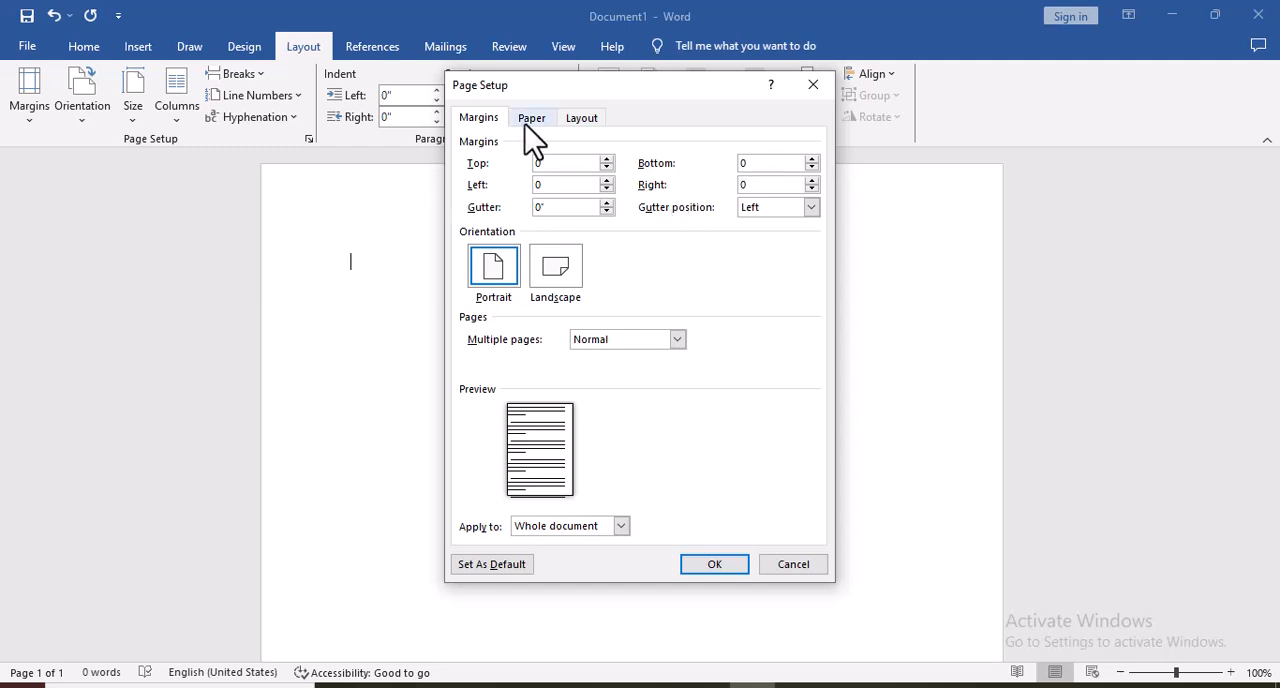
click(532, 117)
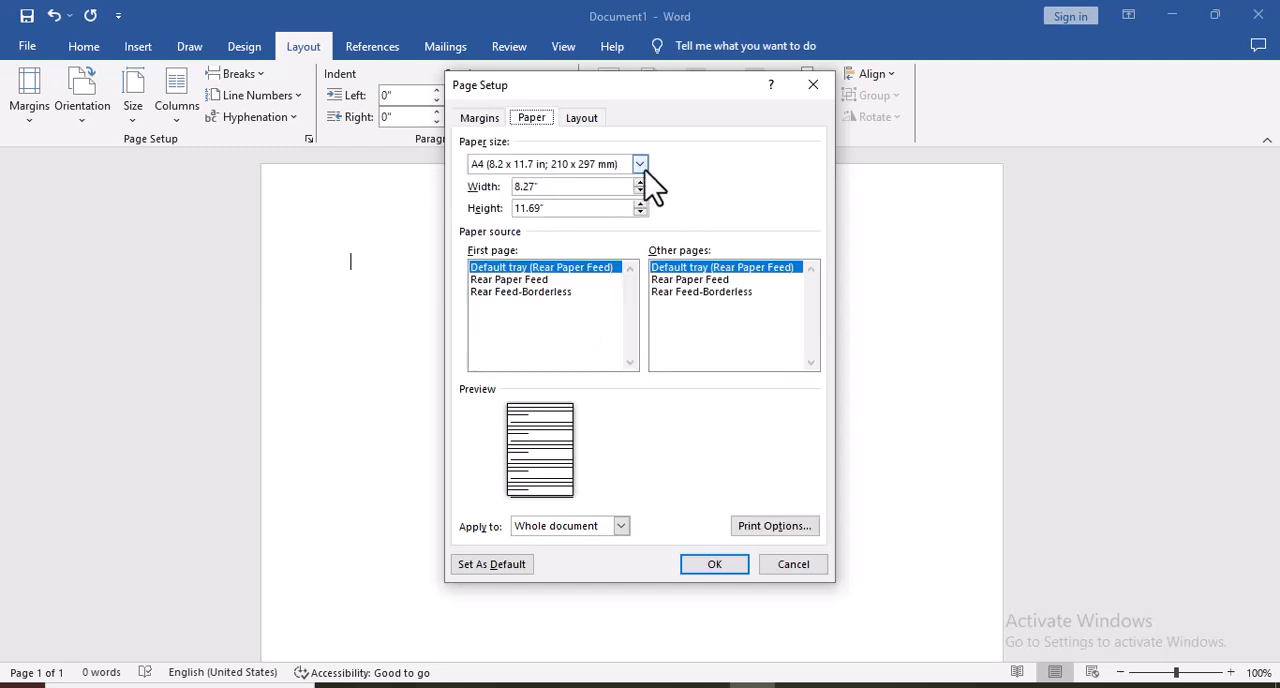
click(639, 163)
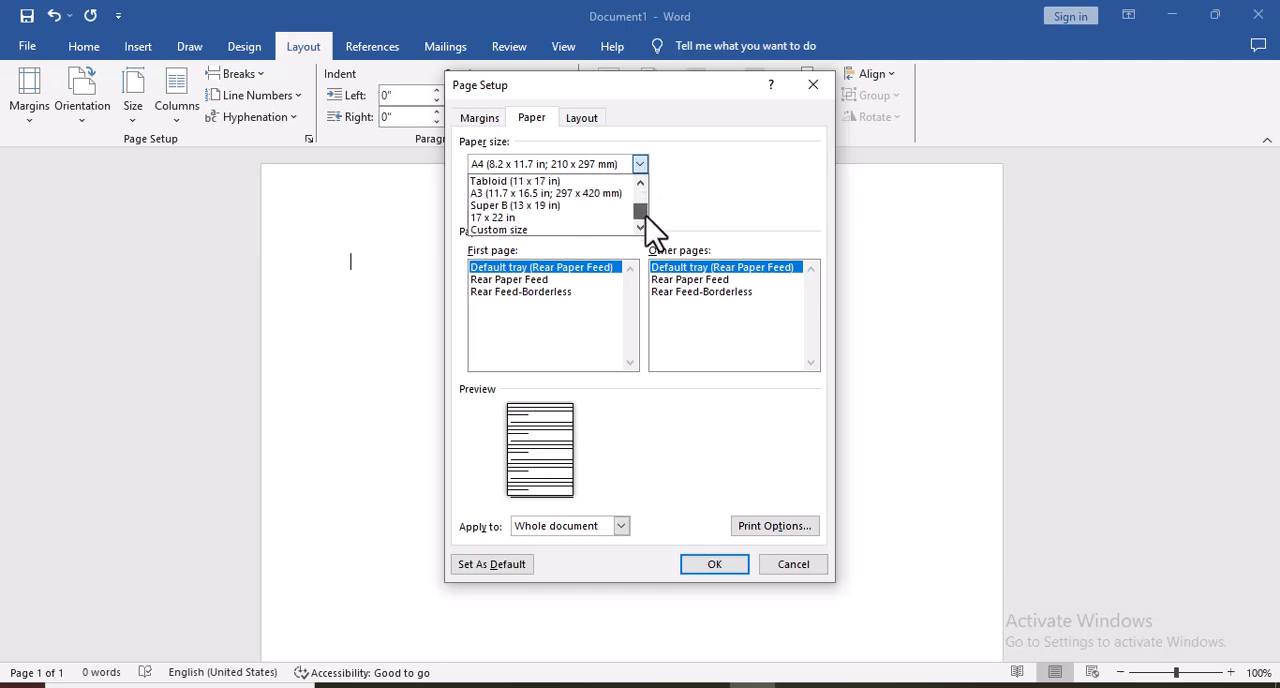
click(498, 229)
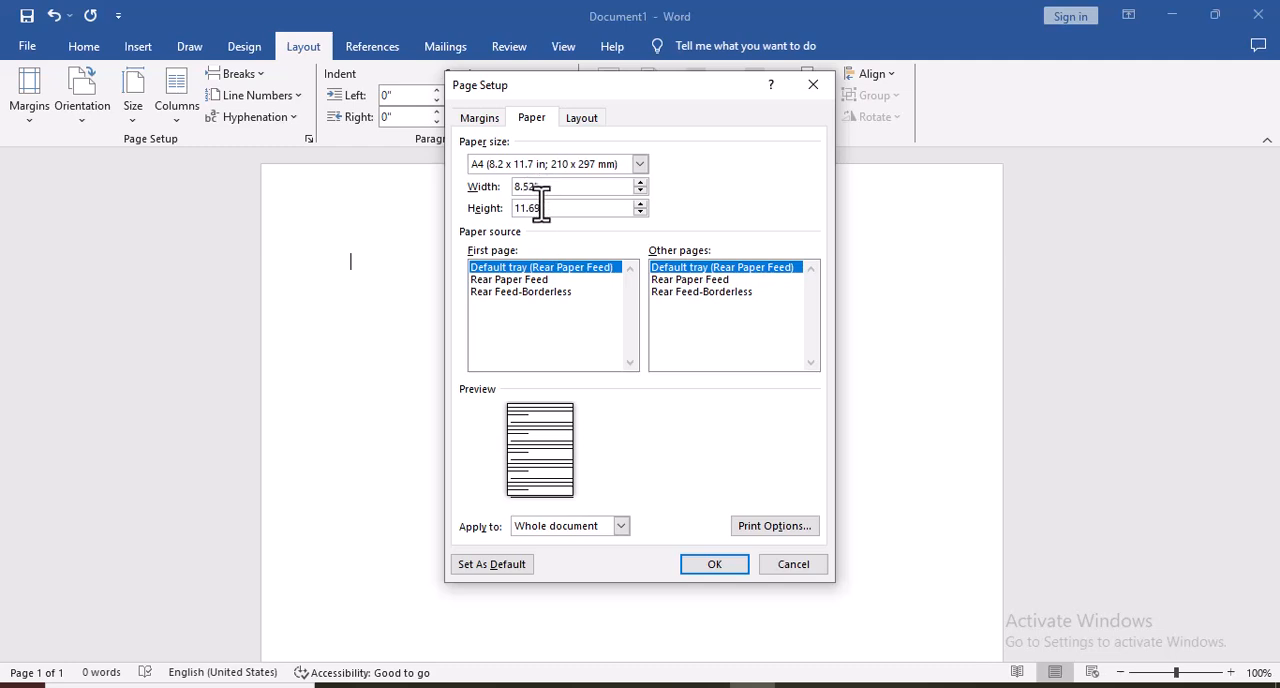
text(11.9)
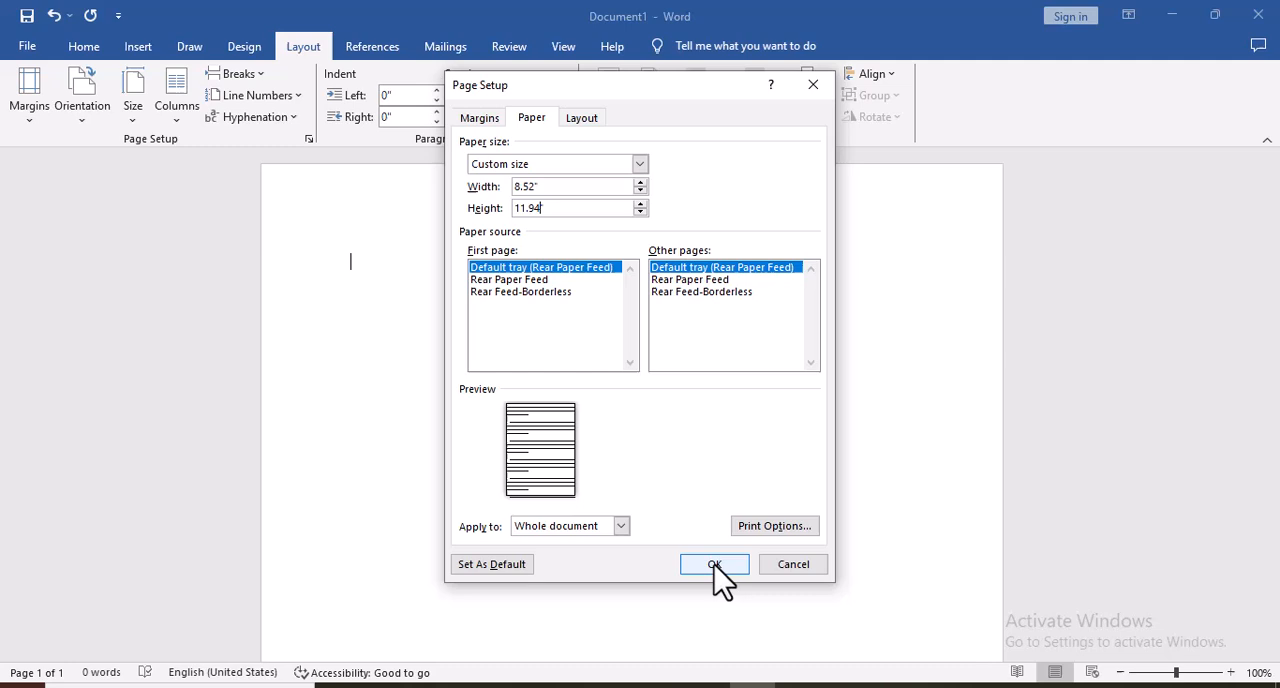
click(714, 564)
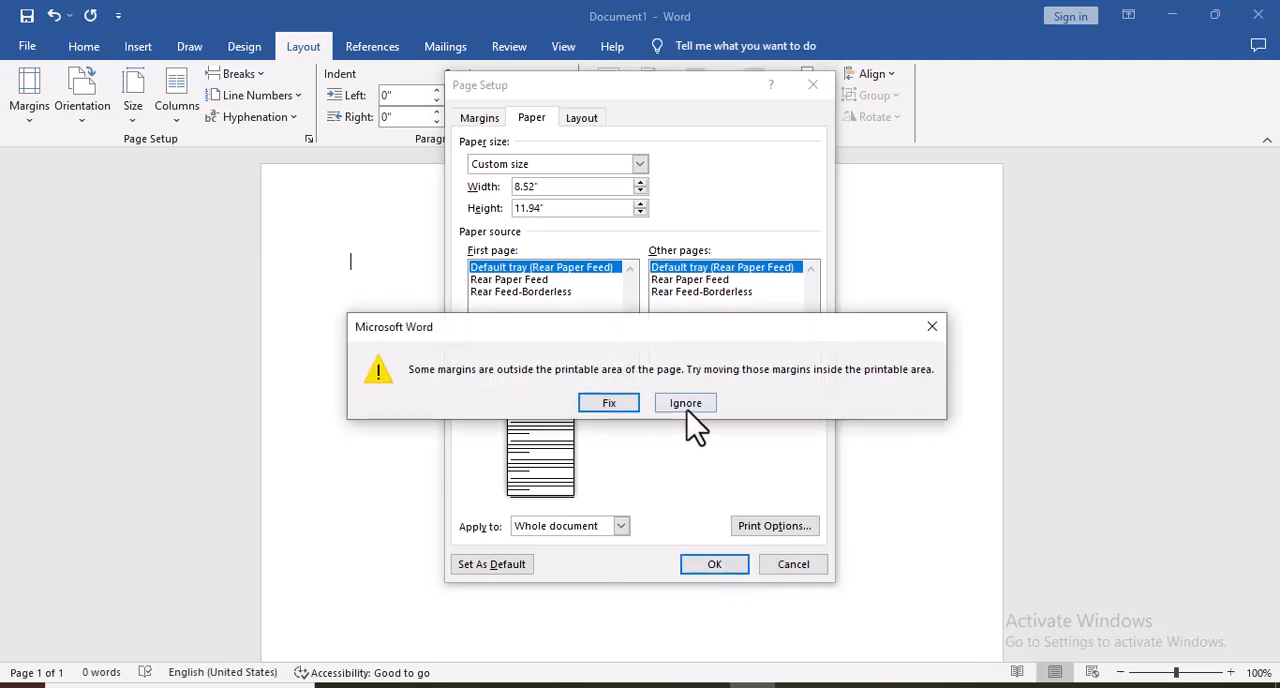
click(685, 402)
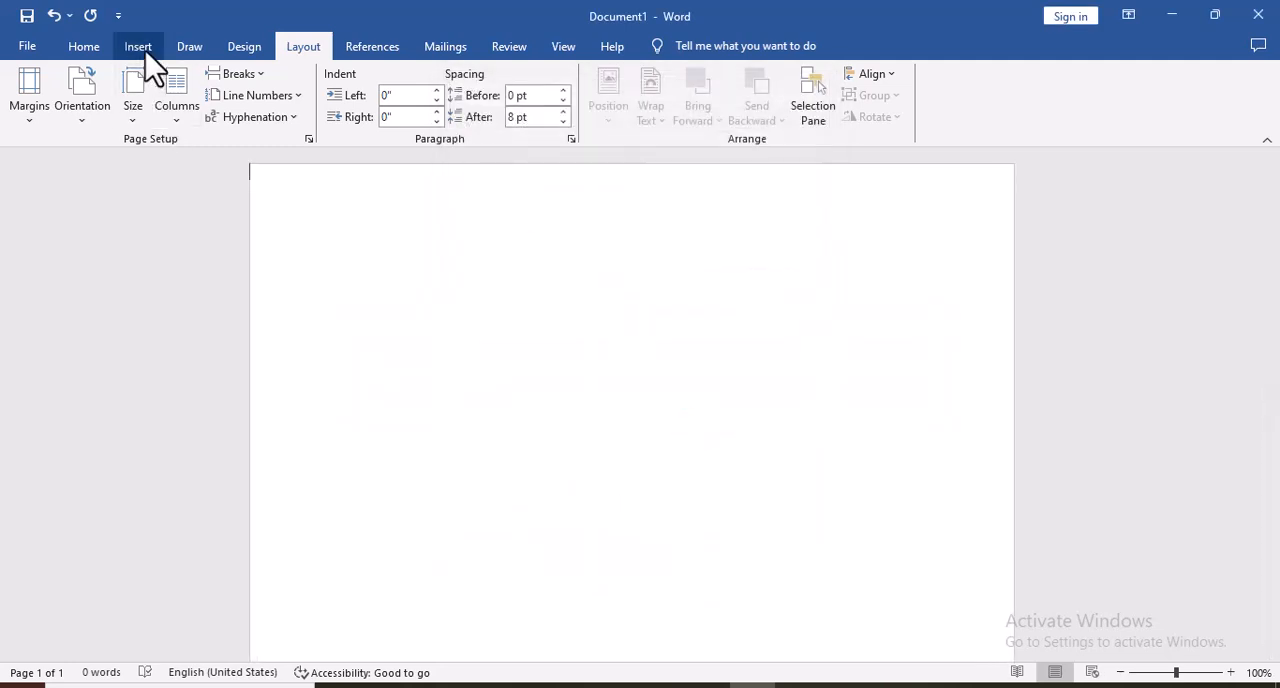
Edit the header and insert the letterhead PNG from this device.
click(138, 46)
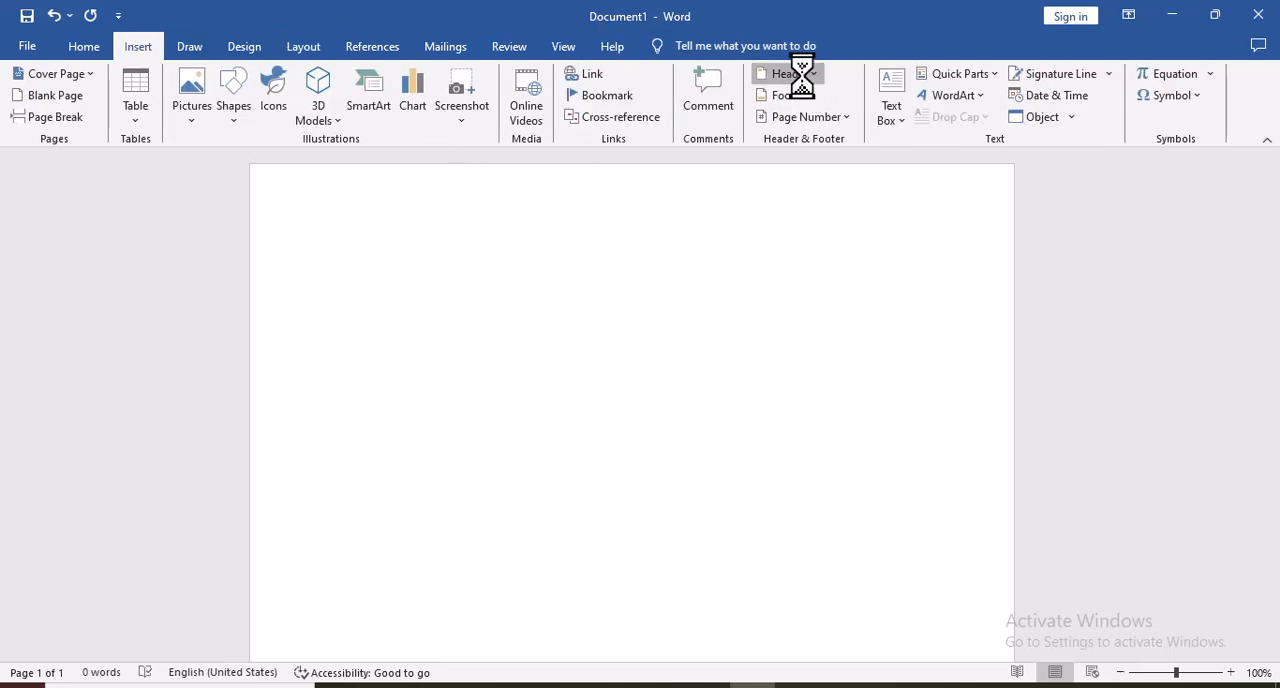
click(786, 73)
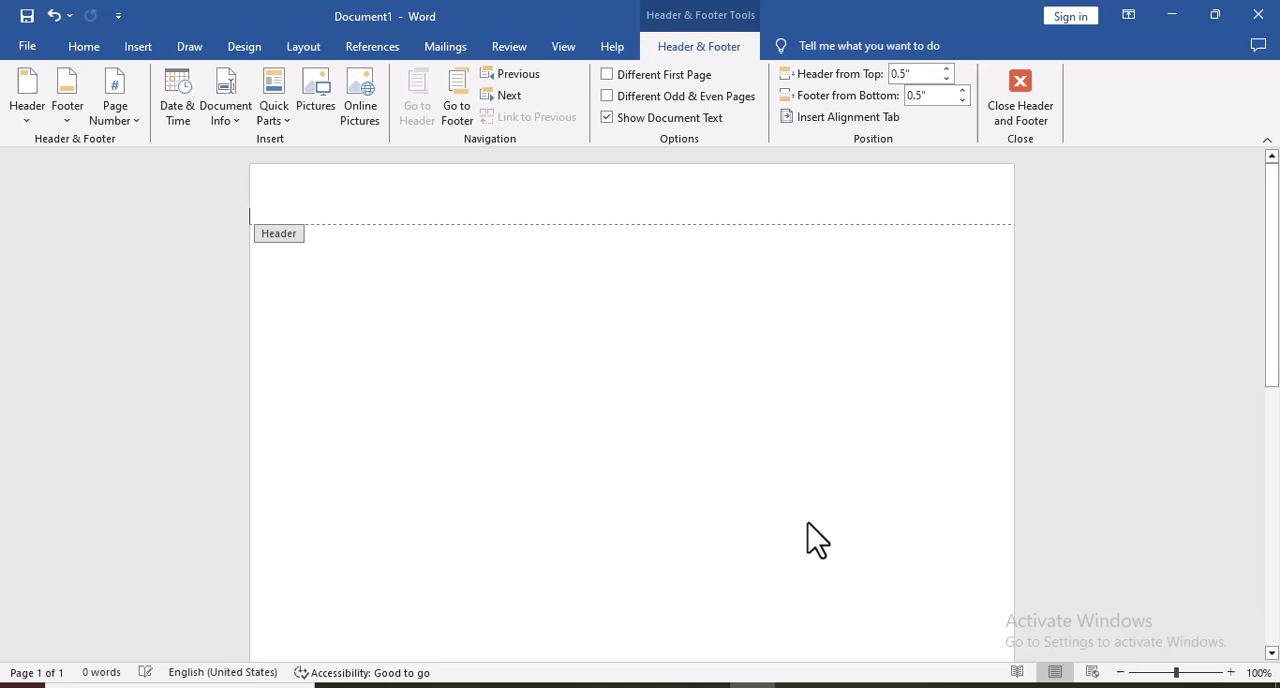
mouse_move(315, 215)
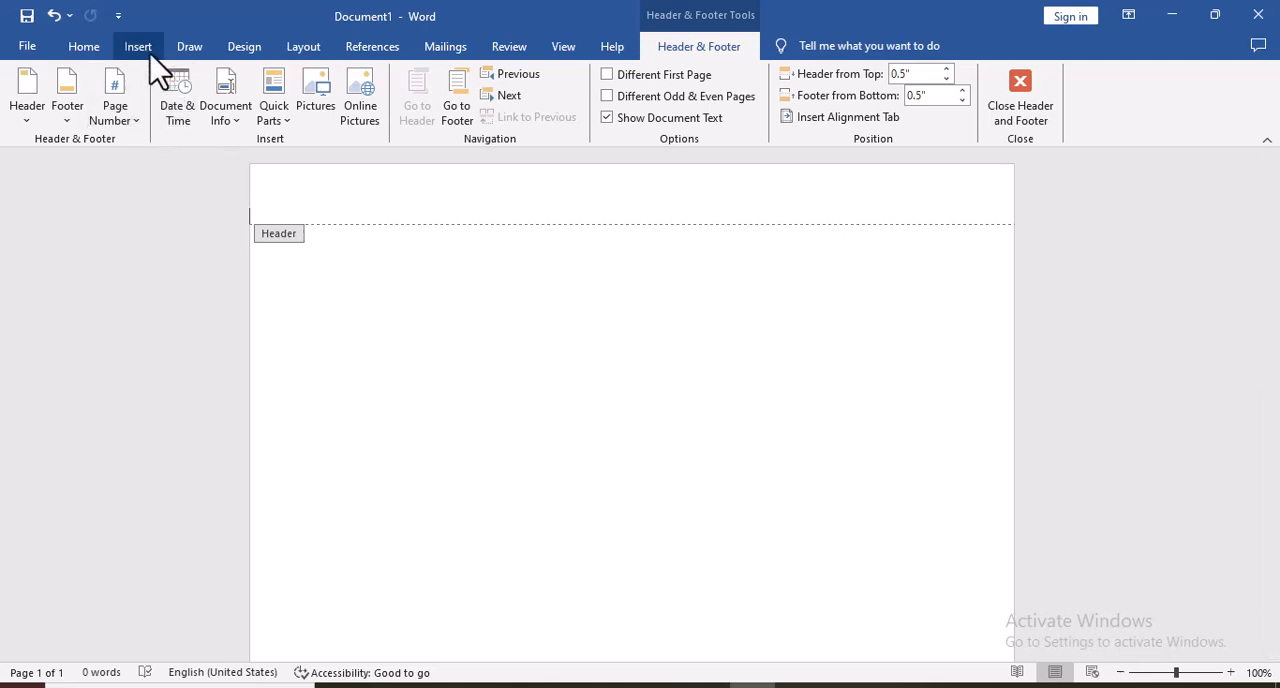
click(137, 46)
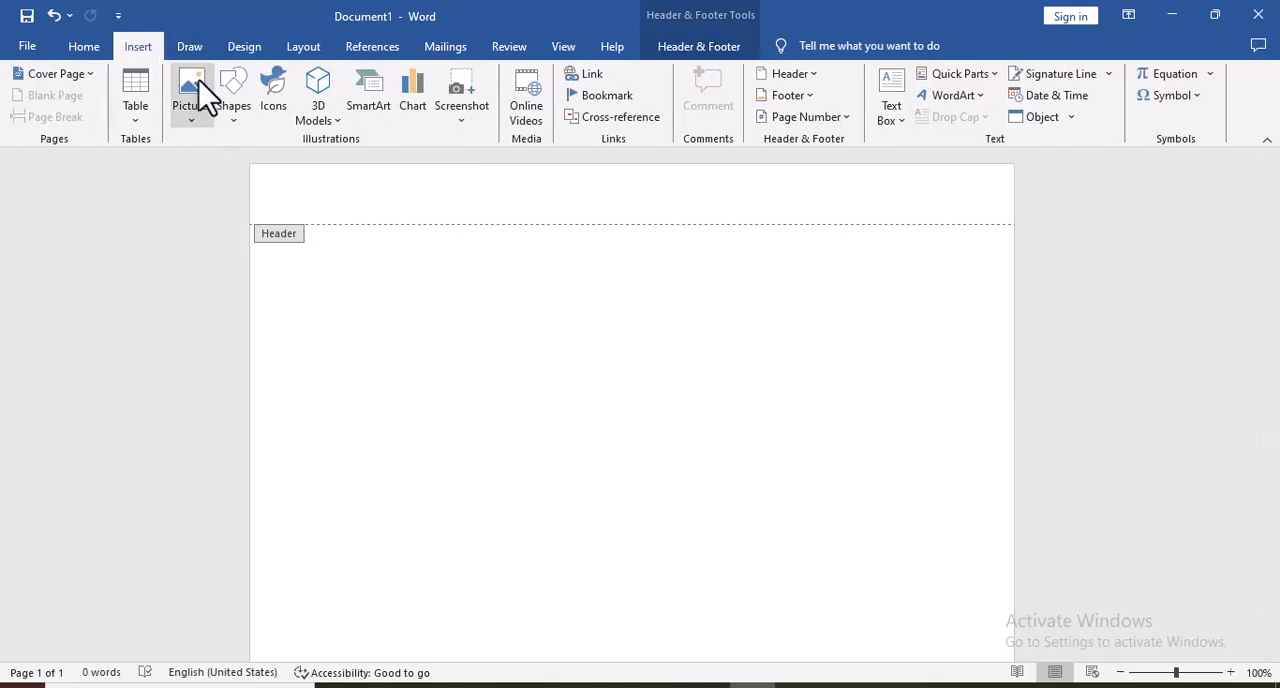
click(191, 90)
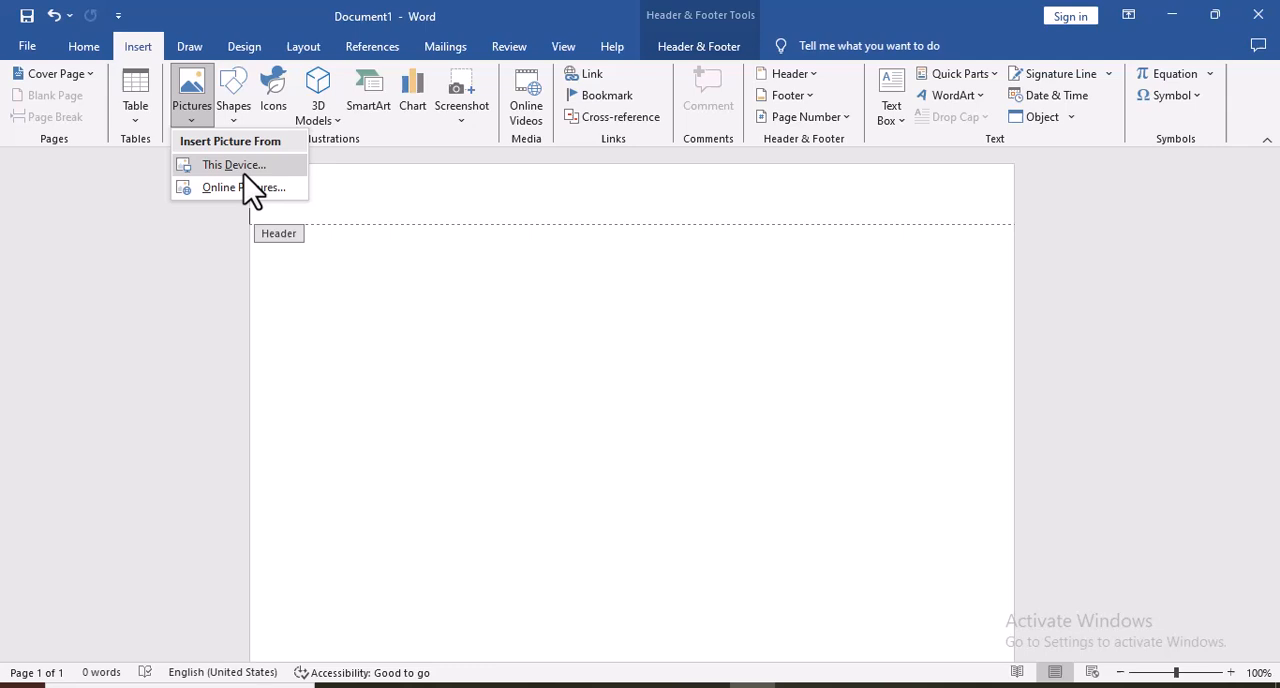
click(233, 164)
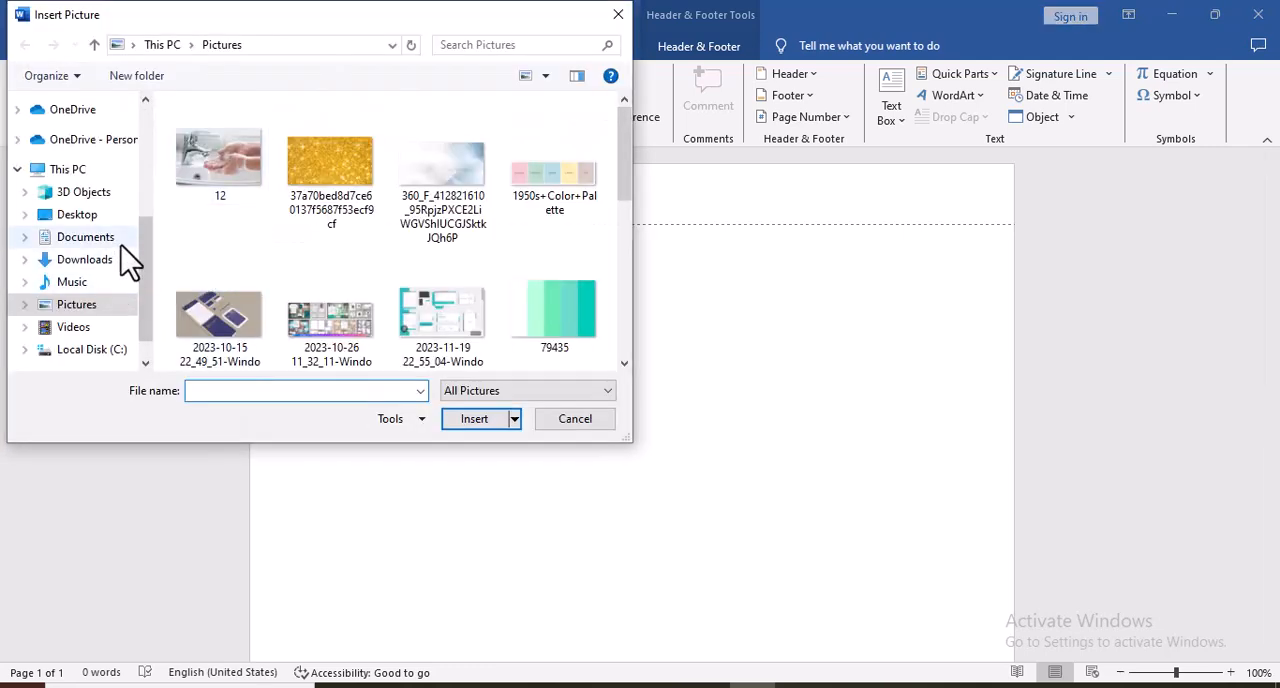
click(76, 214)
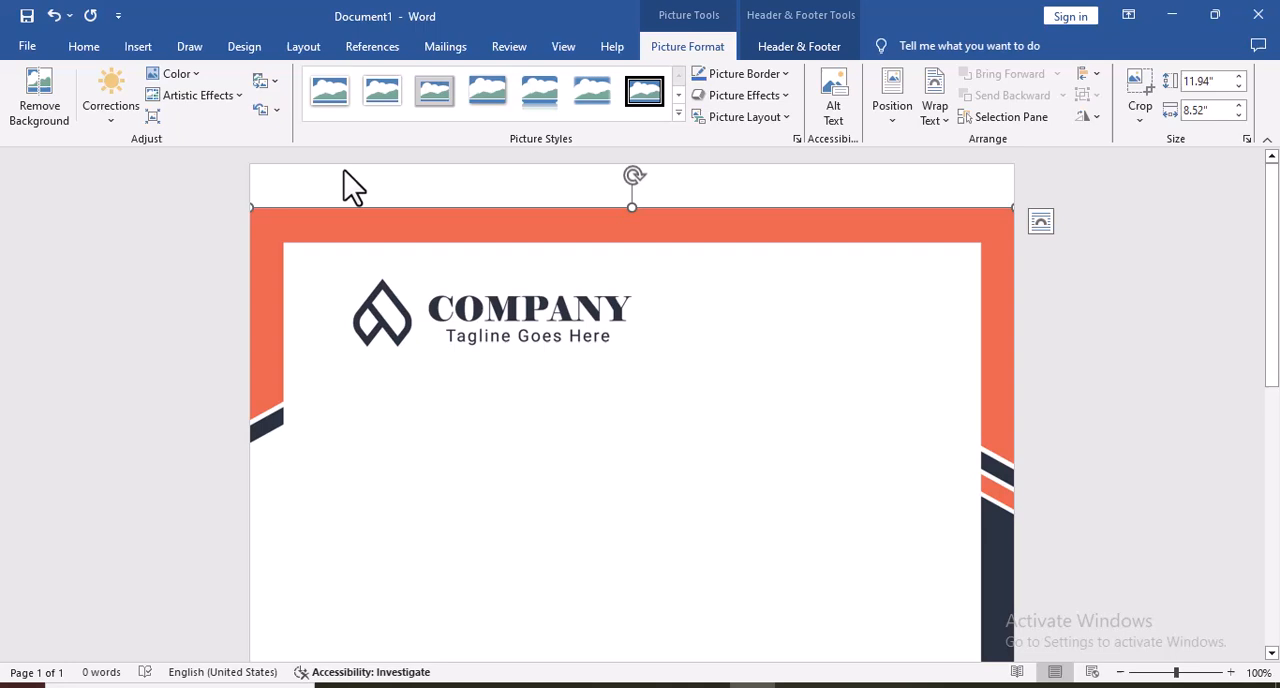
mouse_move(835, 200)
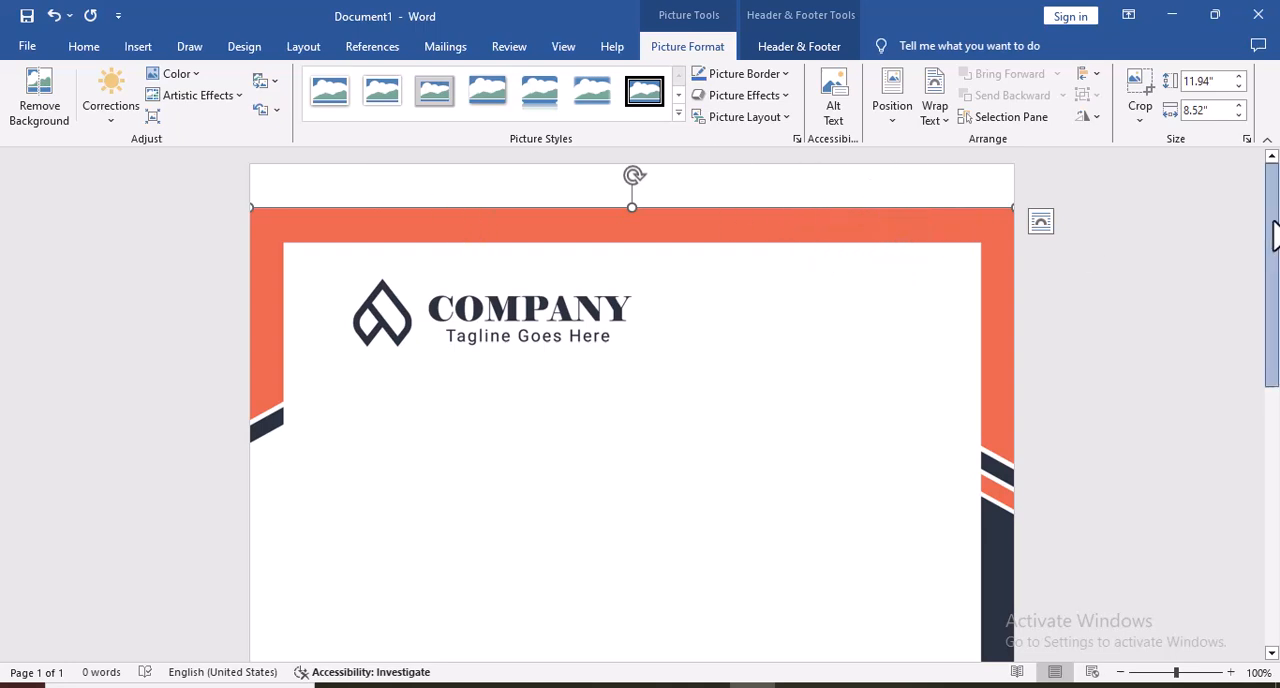
scroll(down, 3)
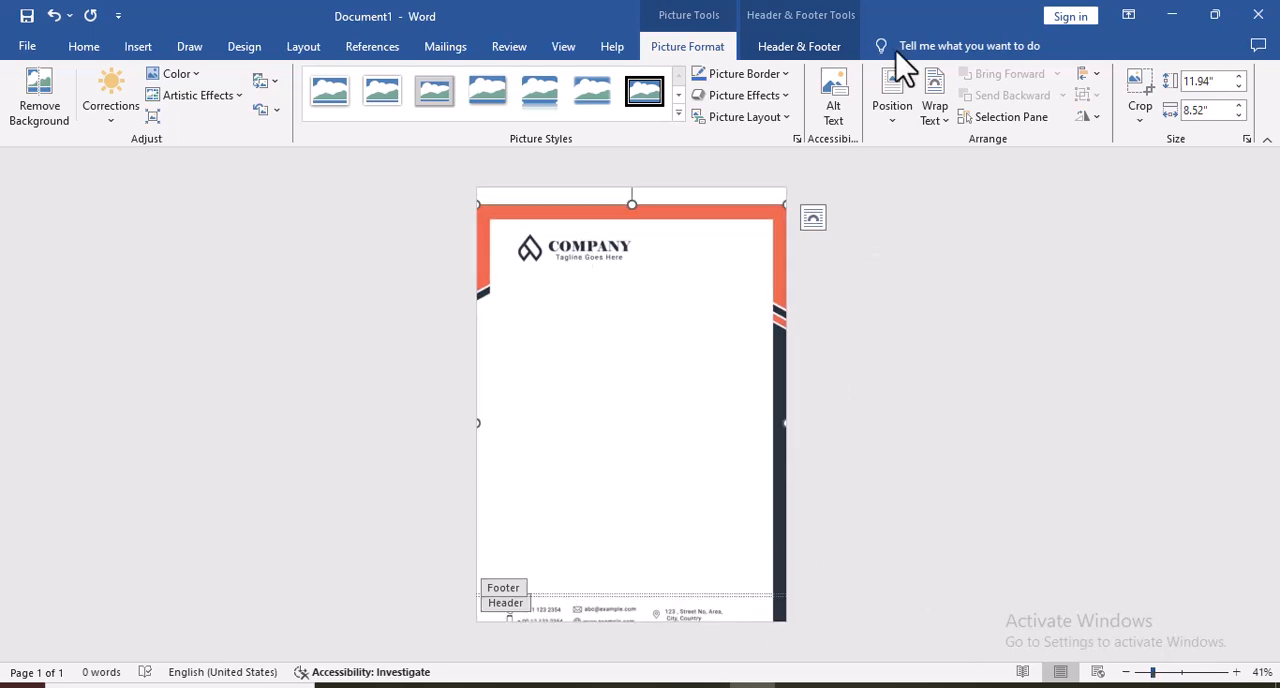
mouse_move(891, 95)
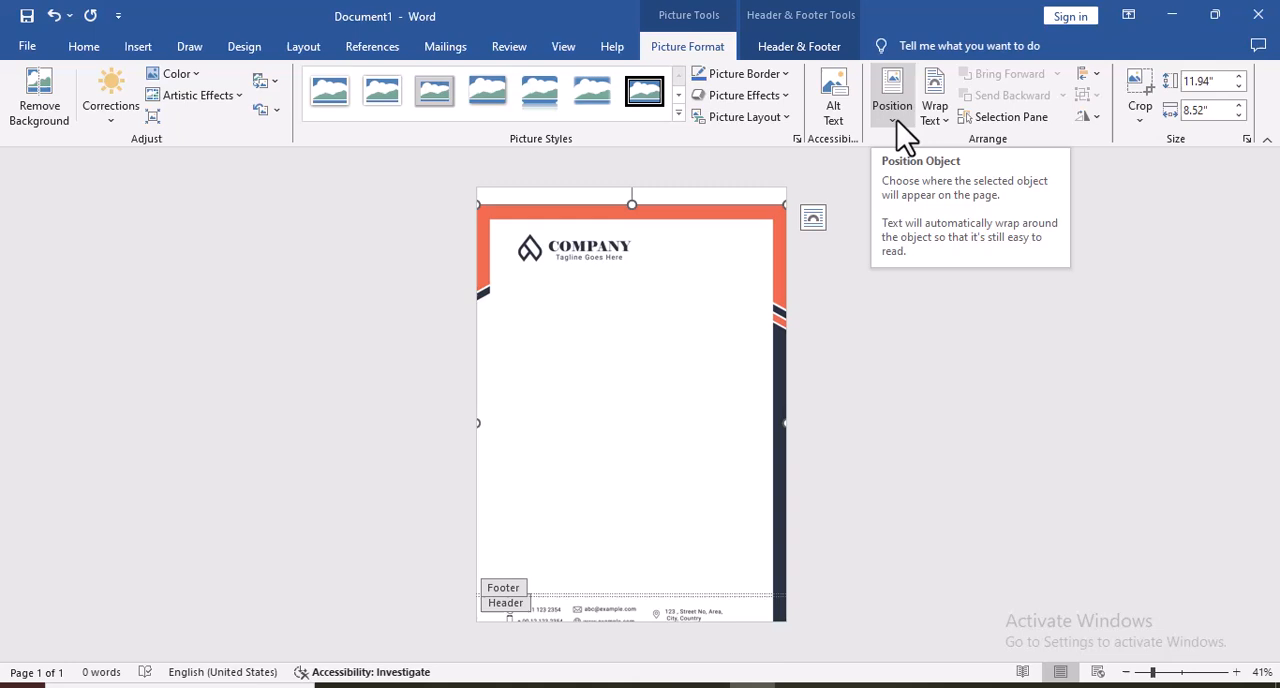
Set the picture's wrapping to Behind text, with horizontal and vertical positions relative to Page.
click(891, 91)
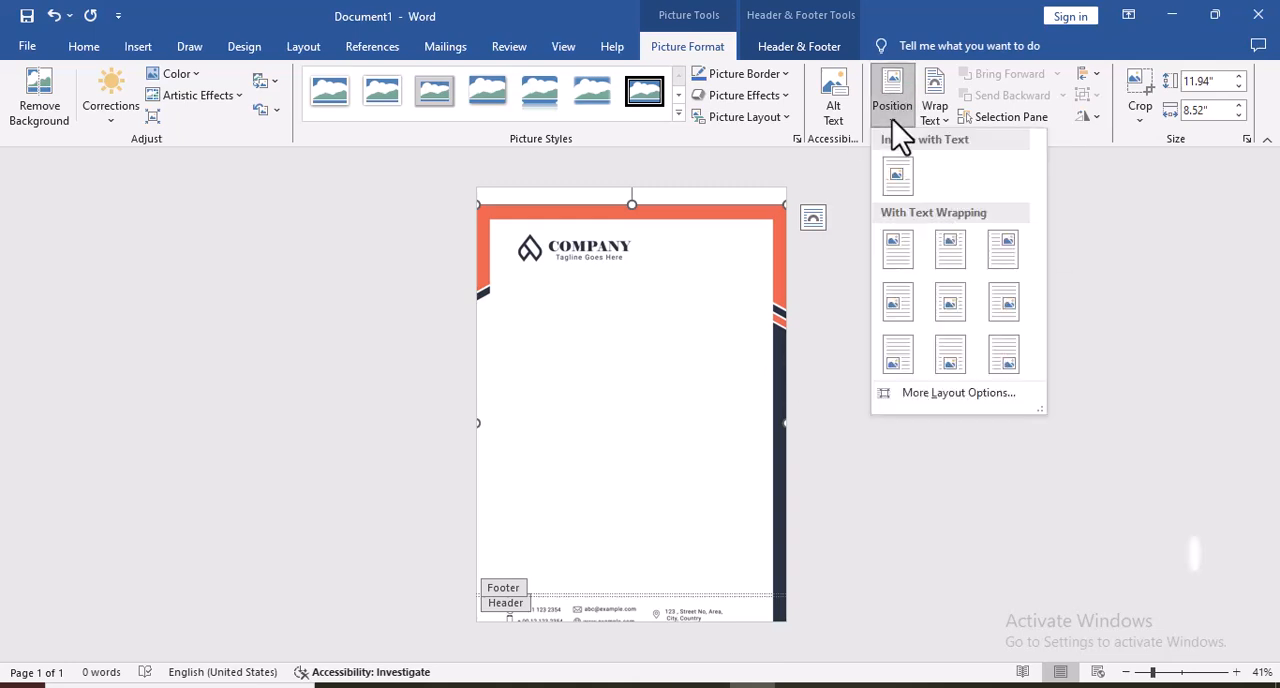
mouse_move(958, 392)
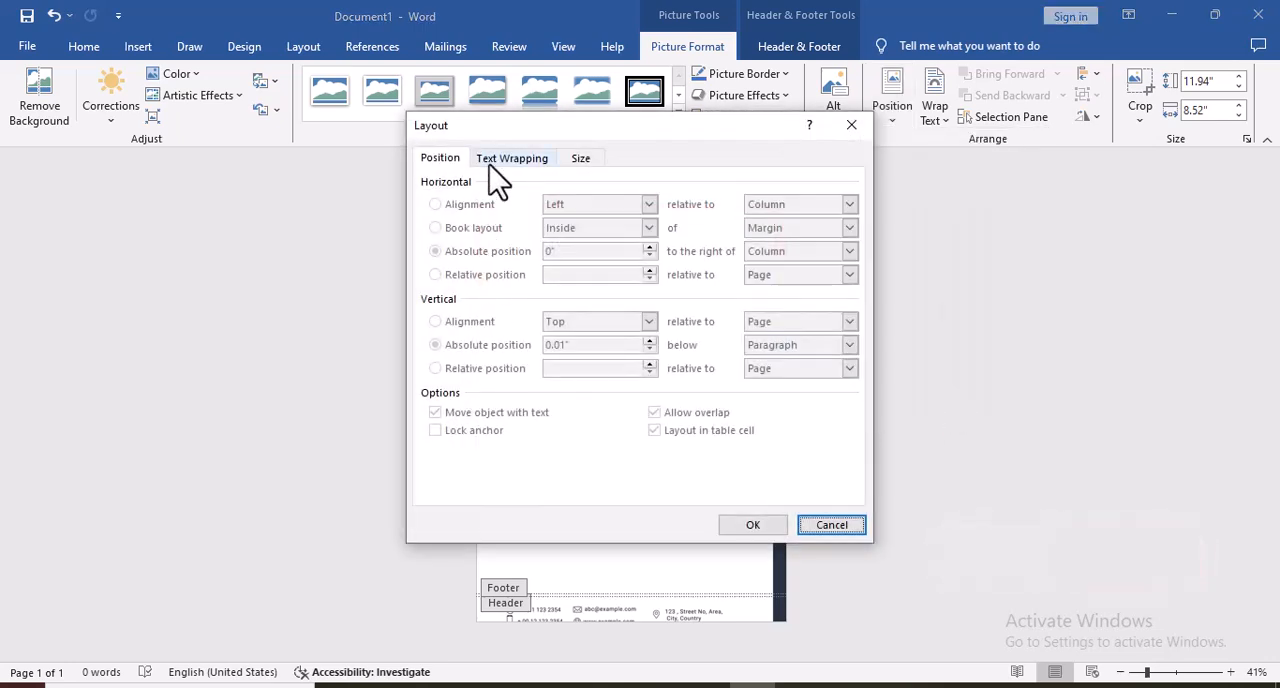
click(512, 157)
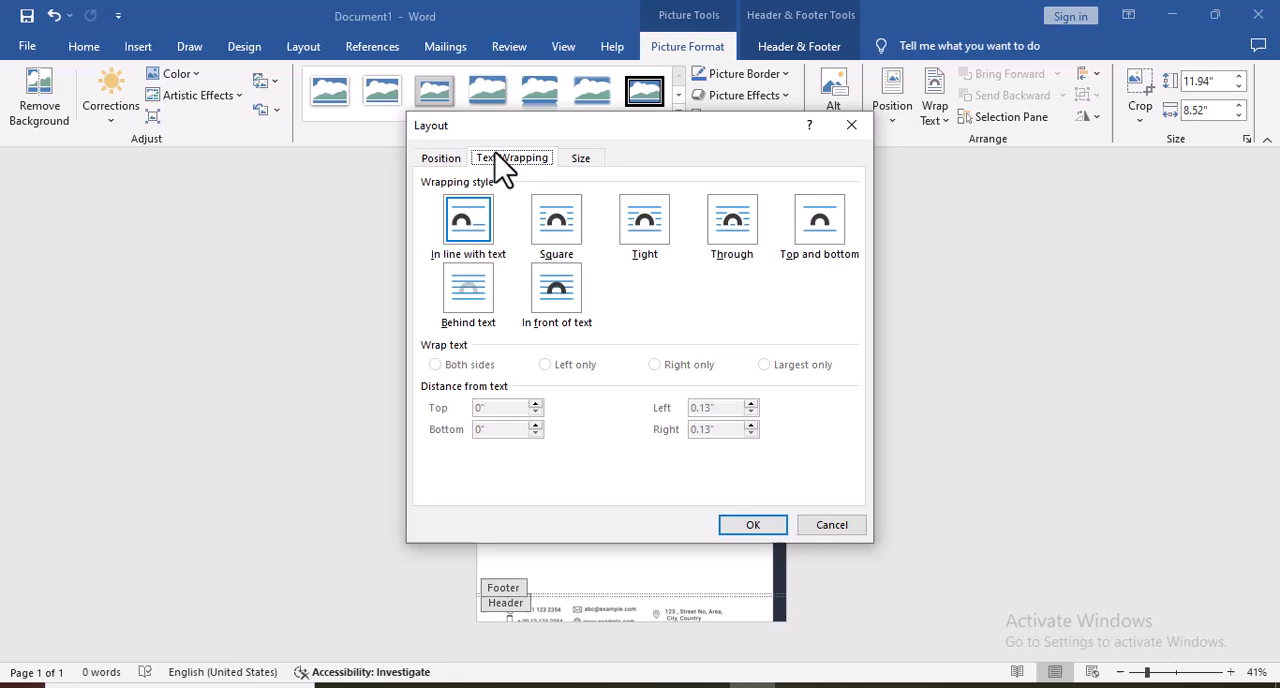
click(468, 288)
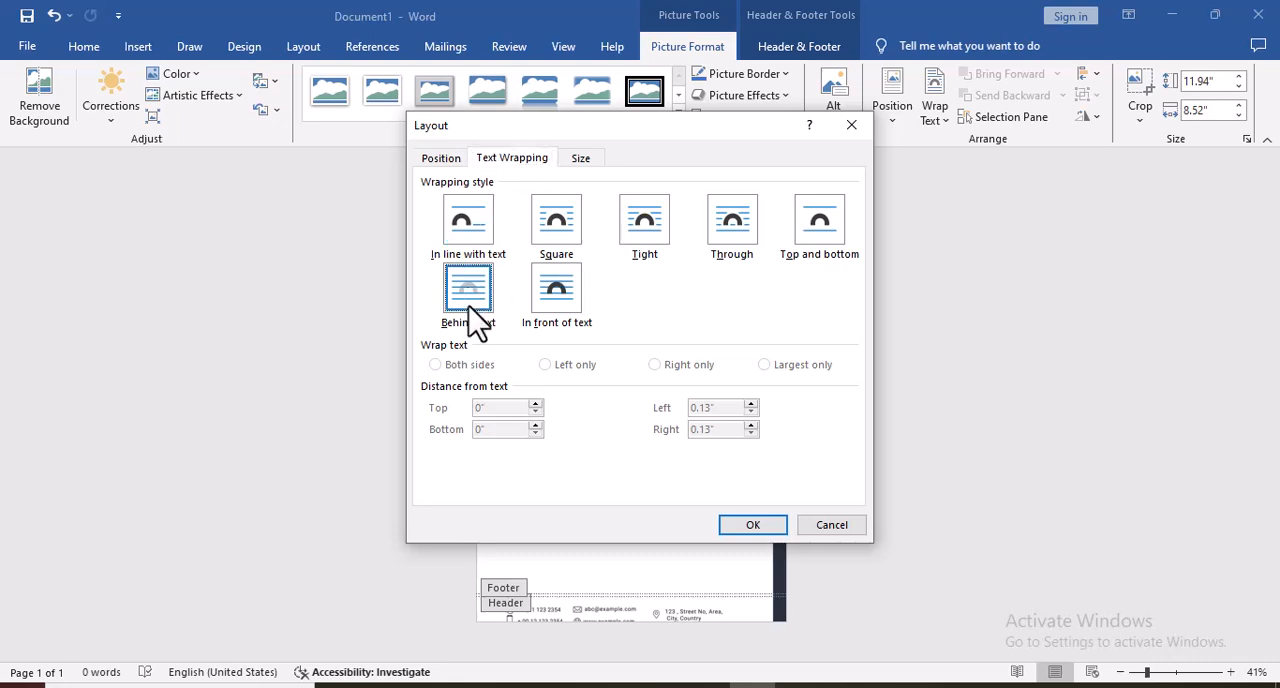
click(440, 157)
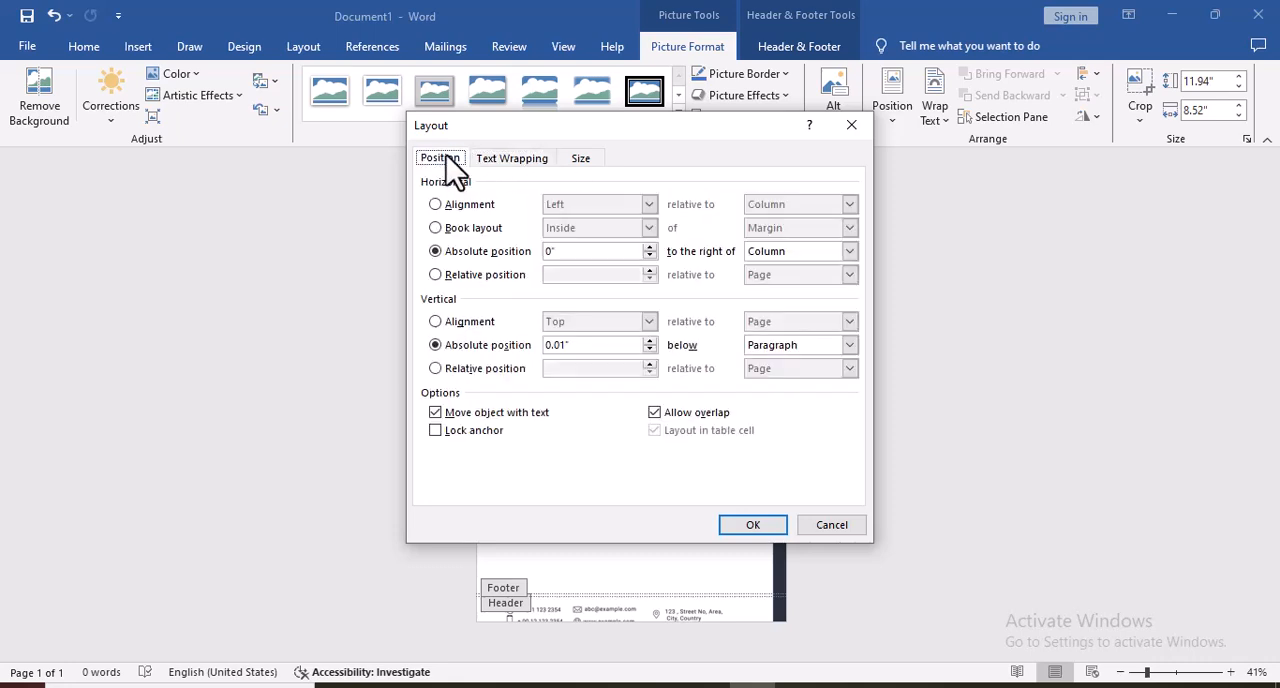
click(849, 251)
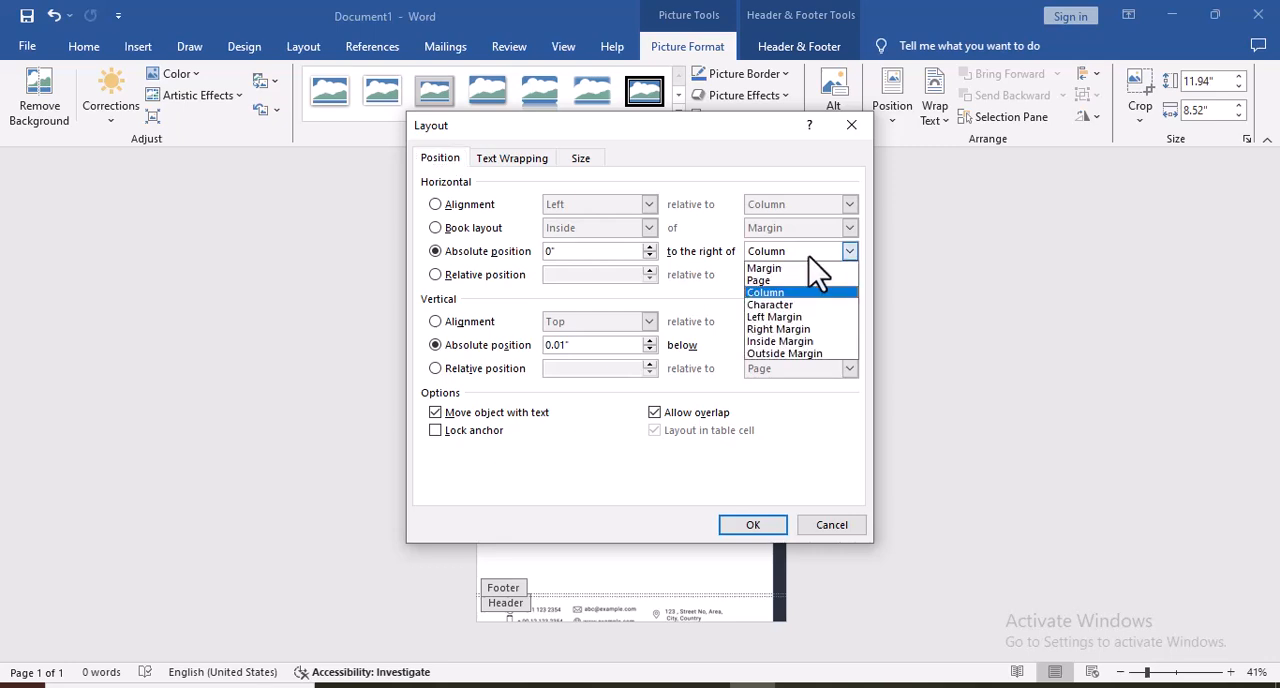
click(758, 280)
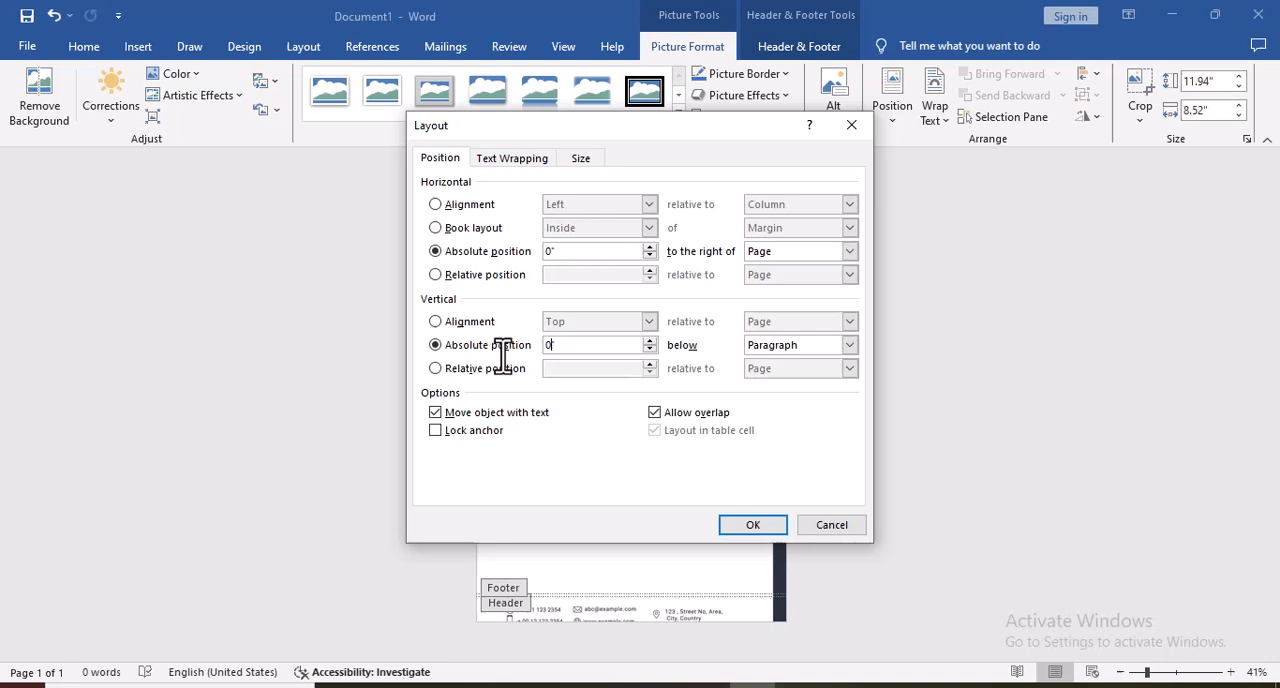
click(848, 344)
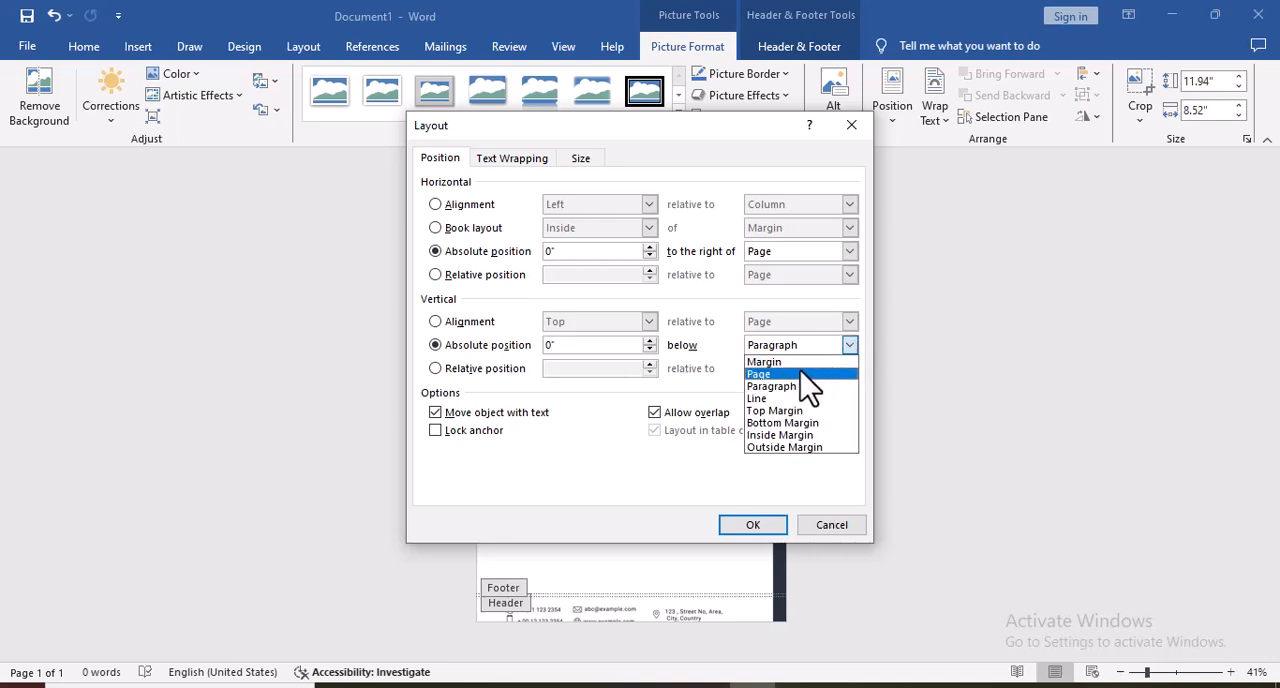
click(752, 524)
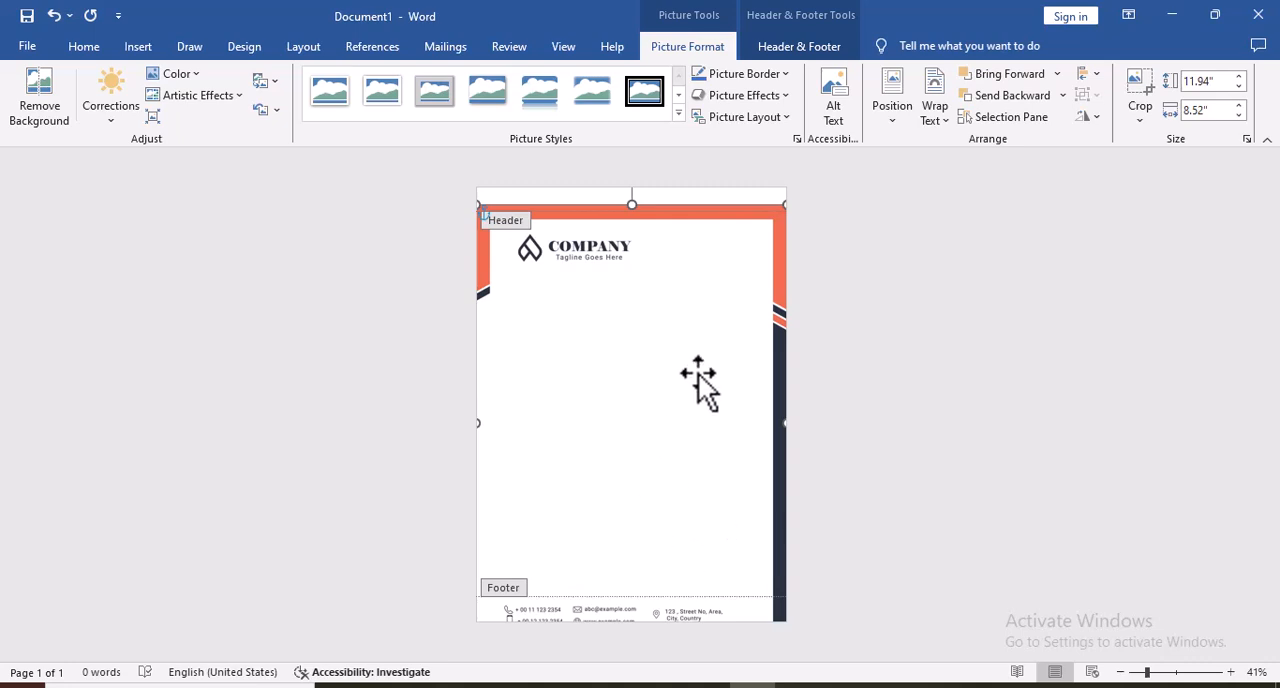
click(891, 90)
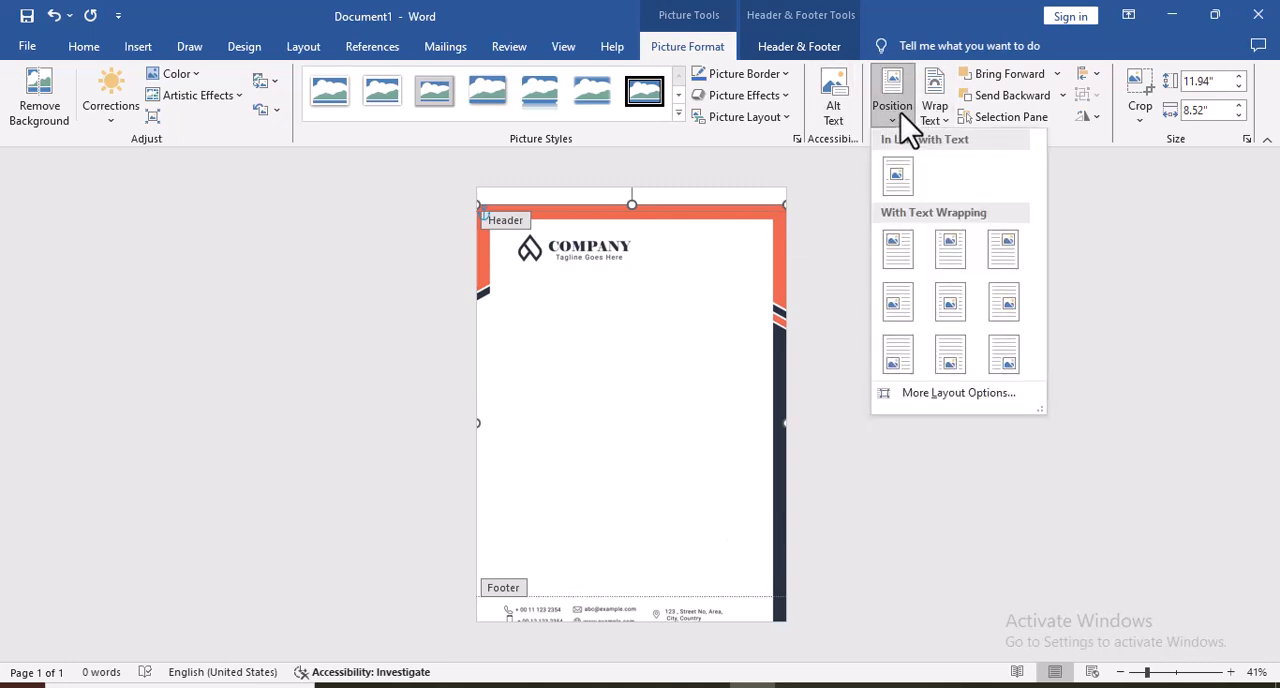
Set the picture's vertical absolute position to 0" below Page and confirm.
click(957, 392)
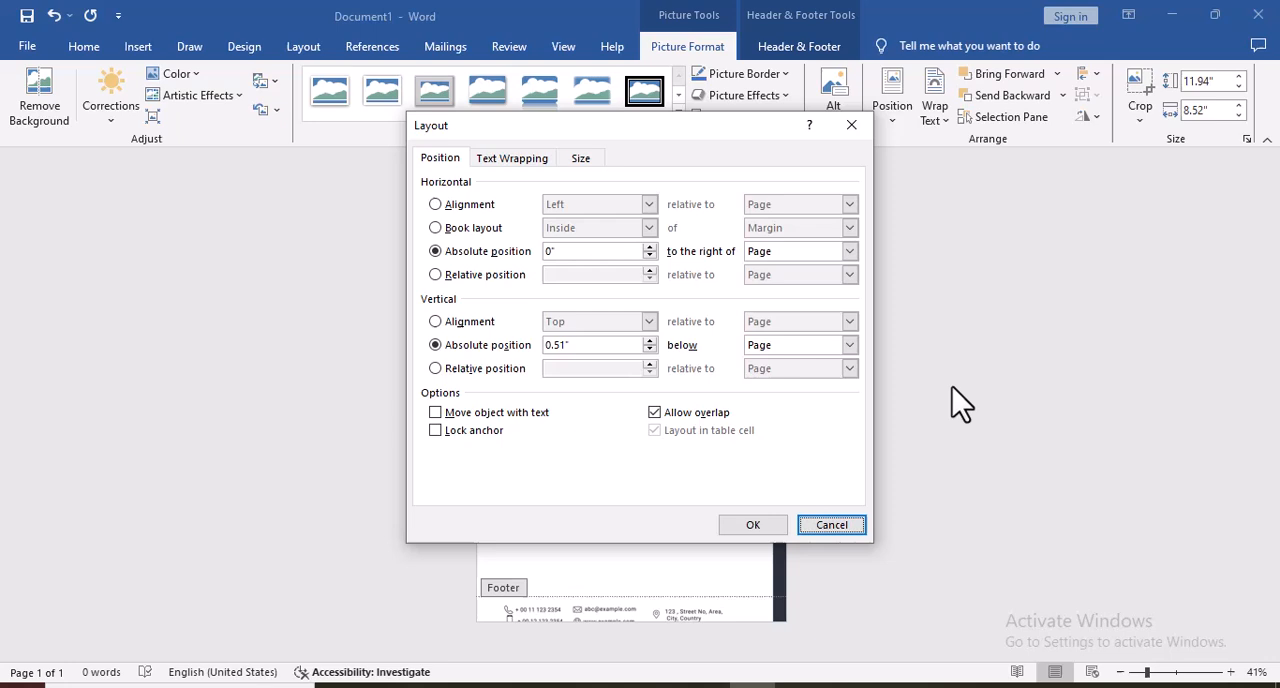
mouse_move(563, 400)
text(0)
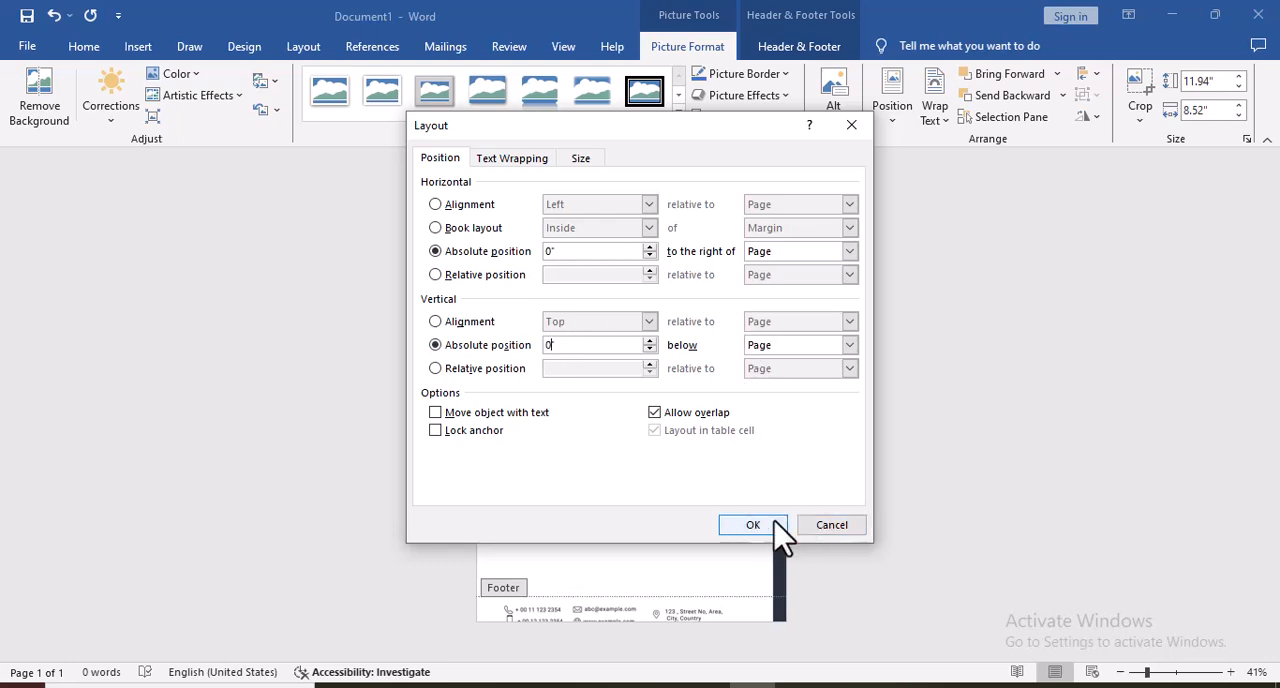
click(752, 524)
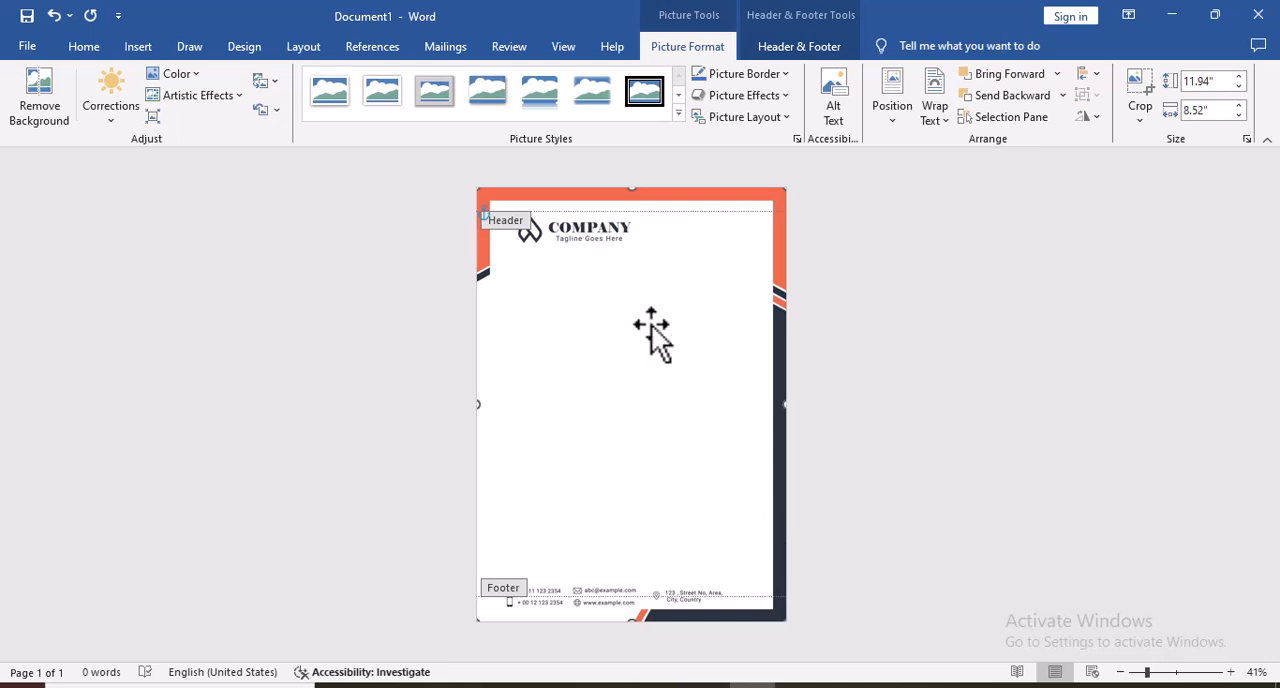
mouse_move(687, 635)
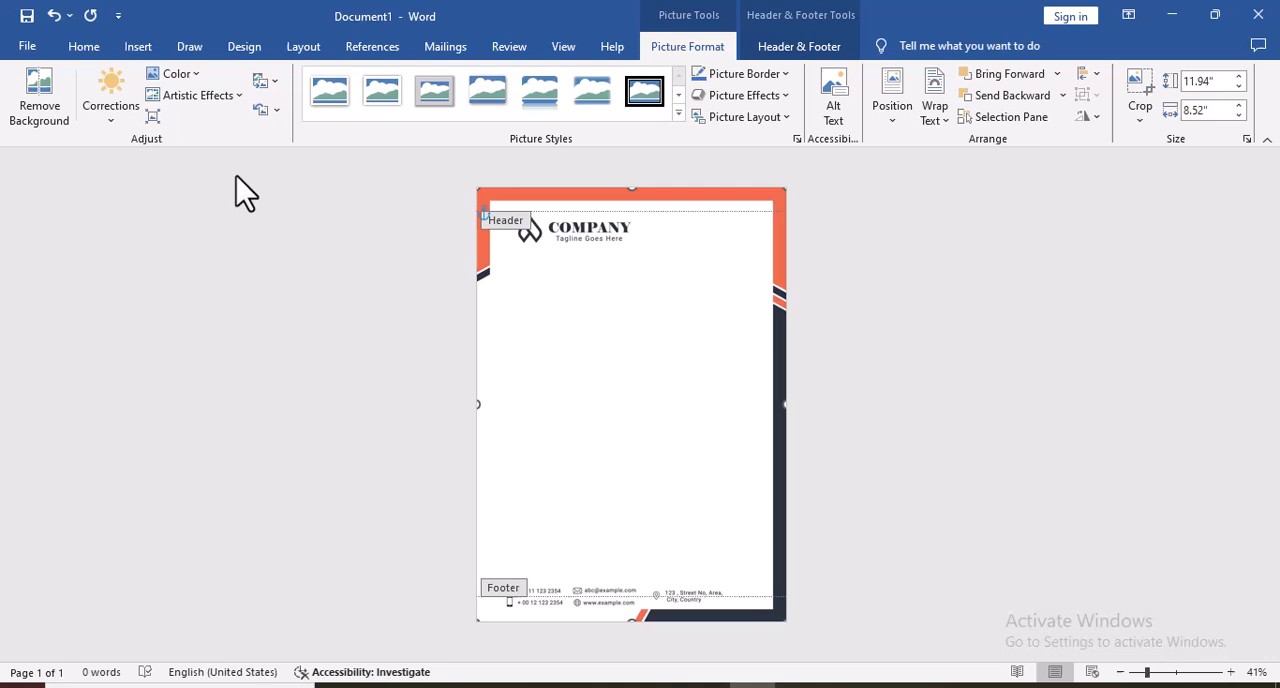
Re-enter header editing via Insert > Header, then close Header and Footer.
click(137, 46)
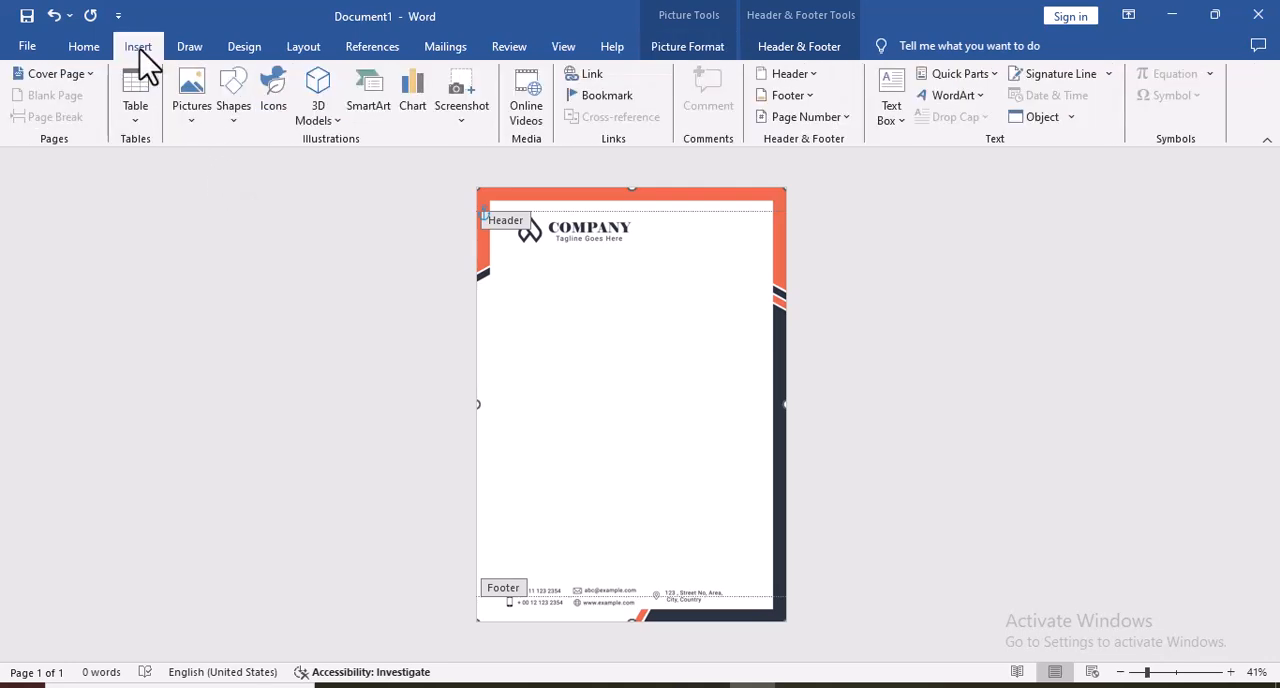
click(787, 73)
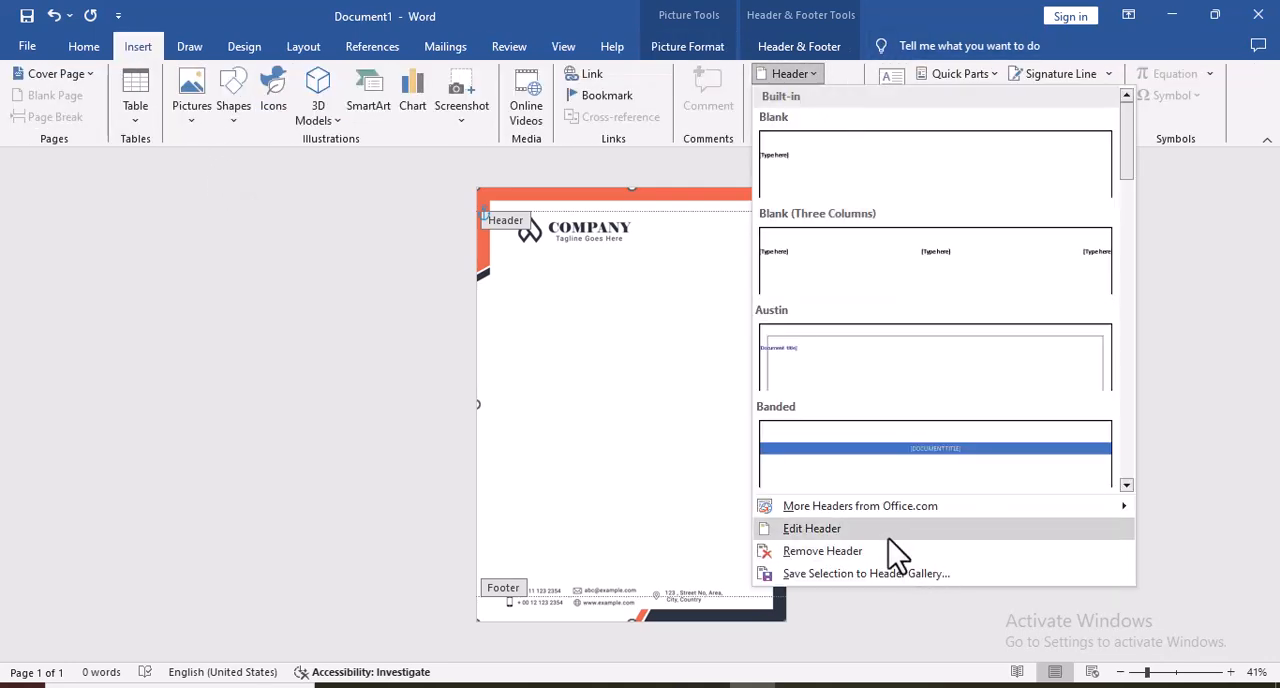
click(811, 528)
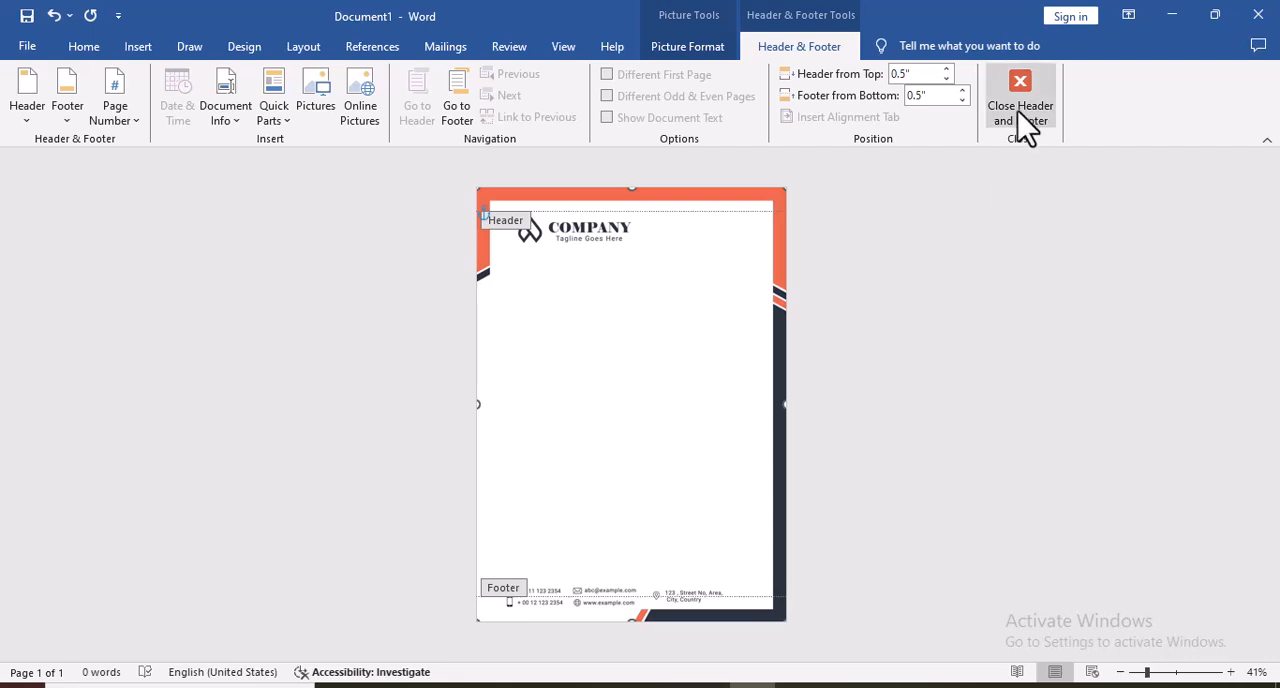
click(1020, 100)
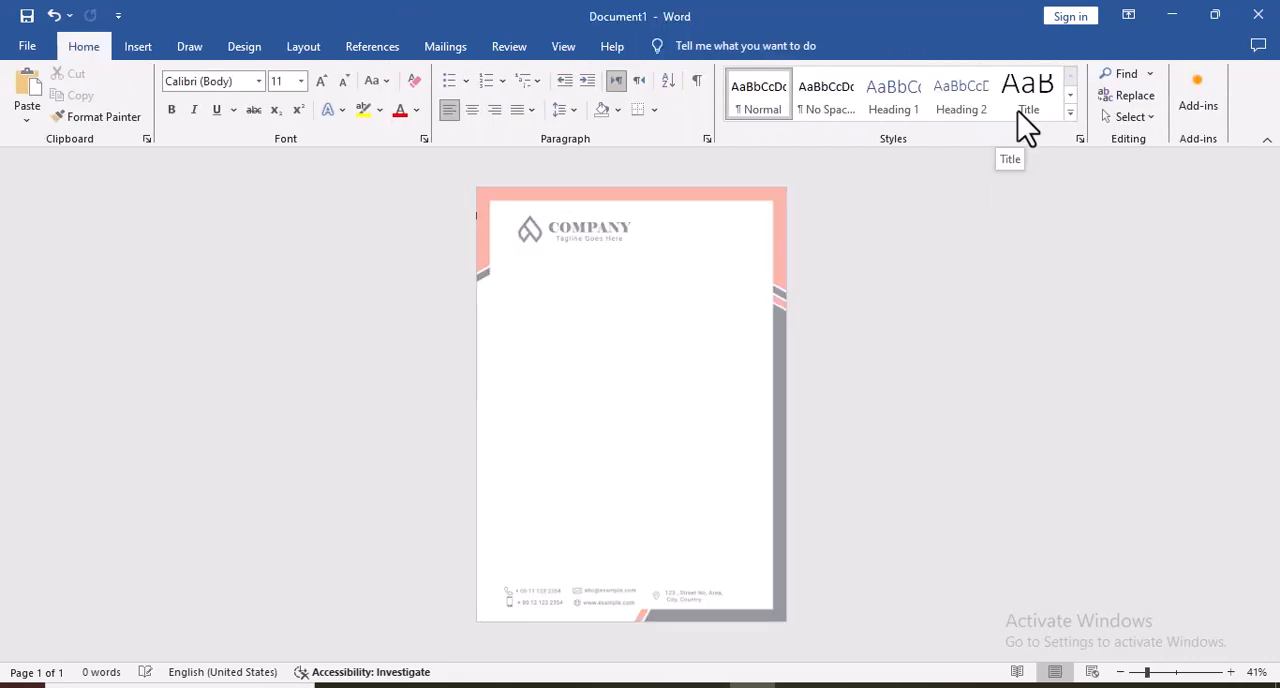
mouse_move(560, 320)
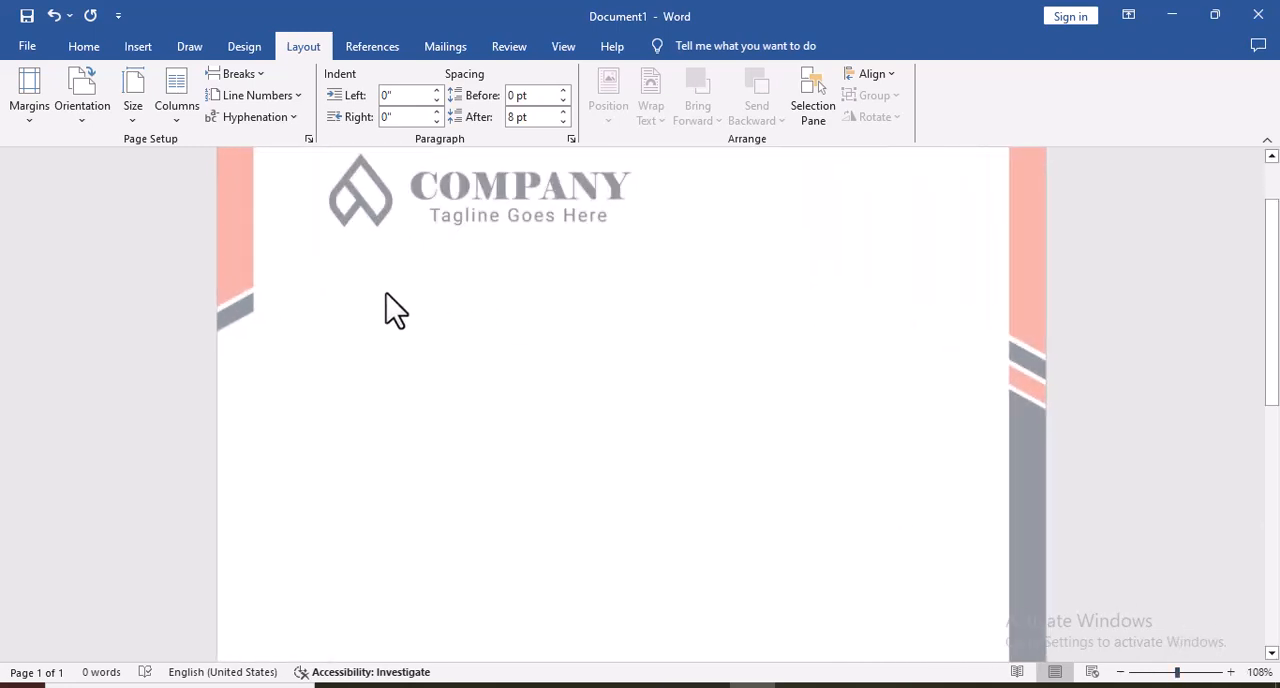
Type 'Dear Sir,' followed by a new line, then scroll down to the footer.
text(D)
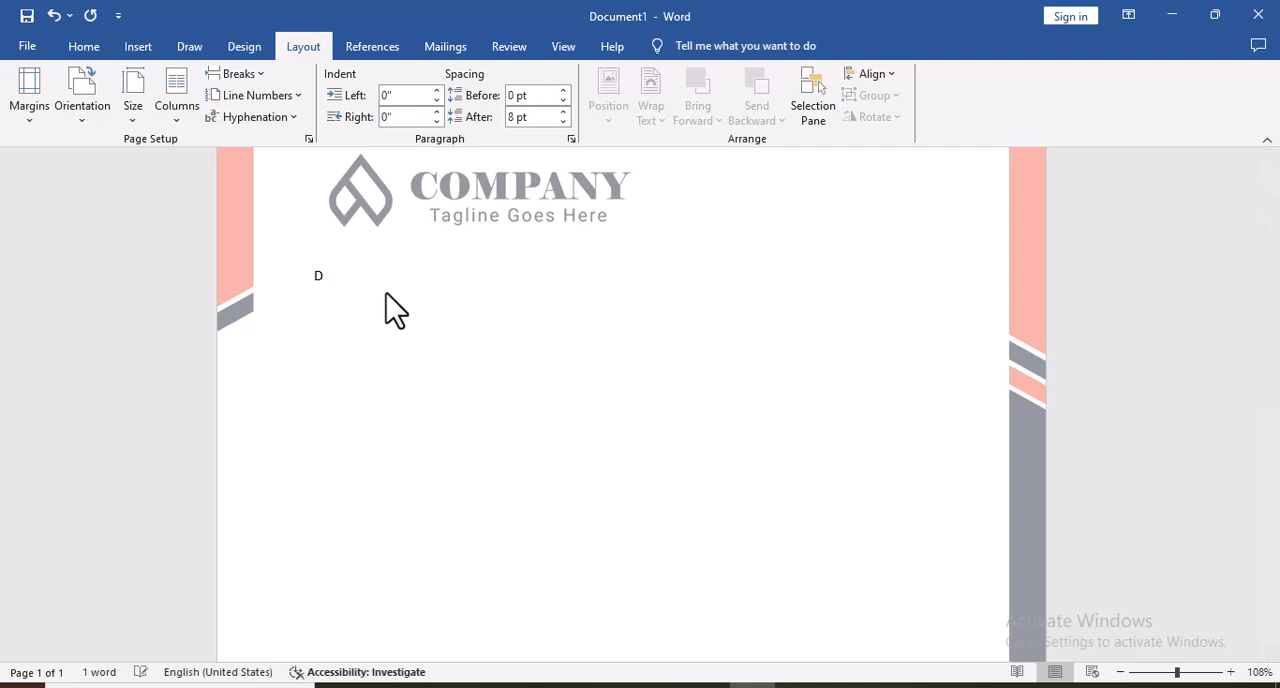
text(ear S)
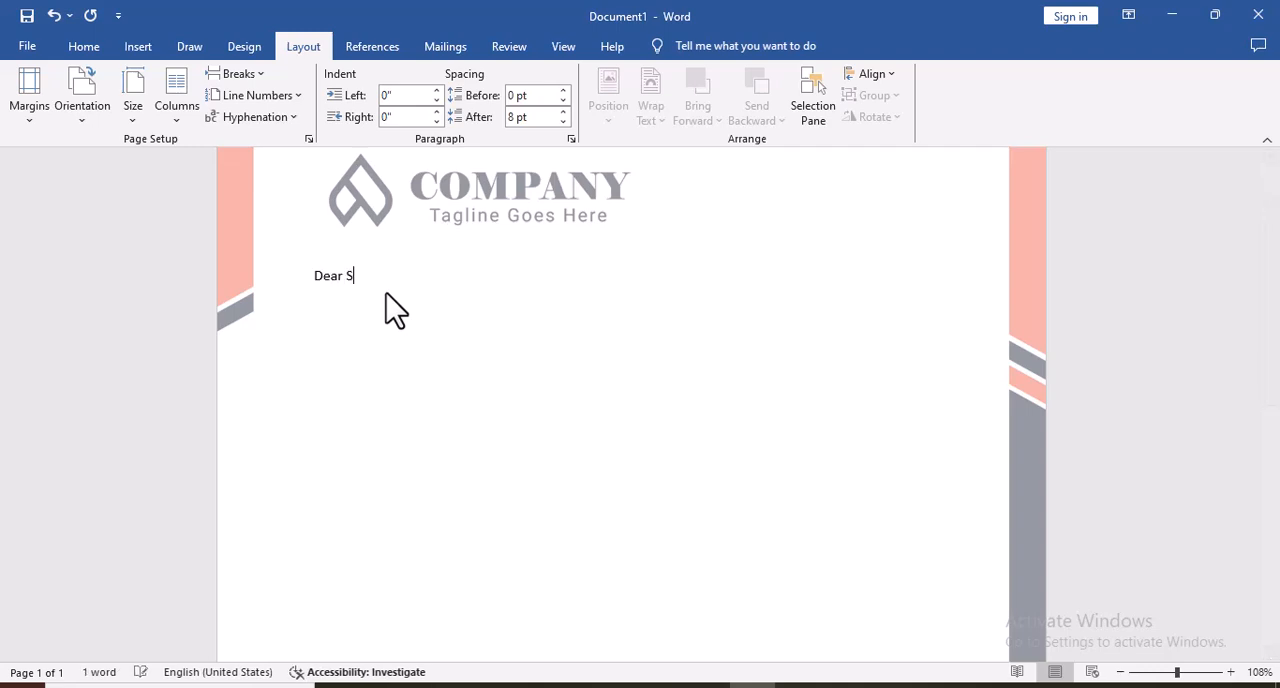
text(ir,)
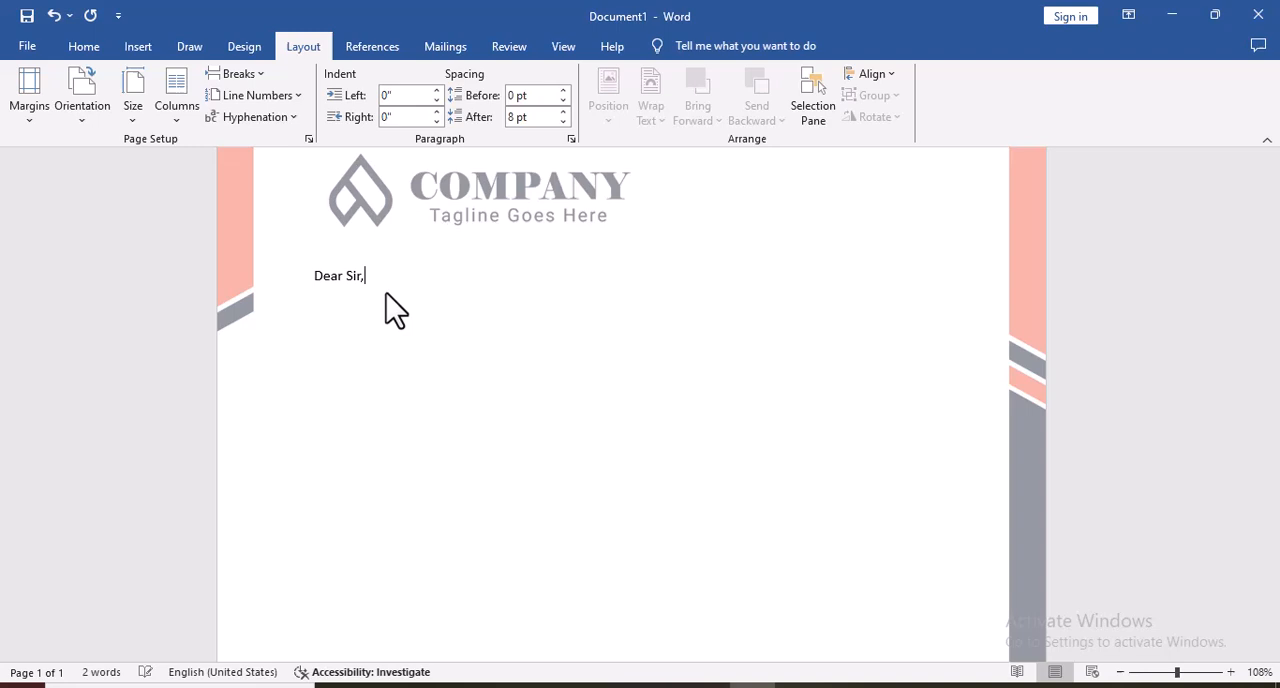
key(enter)
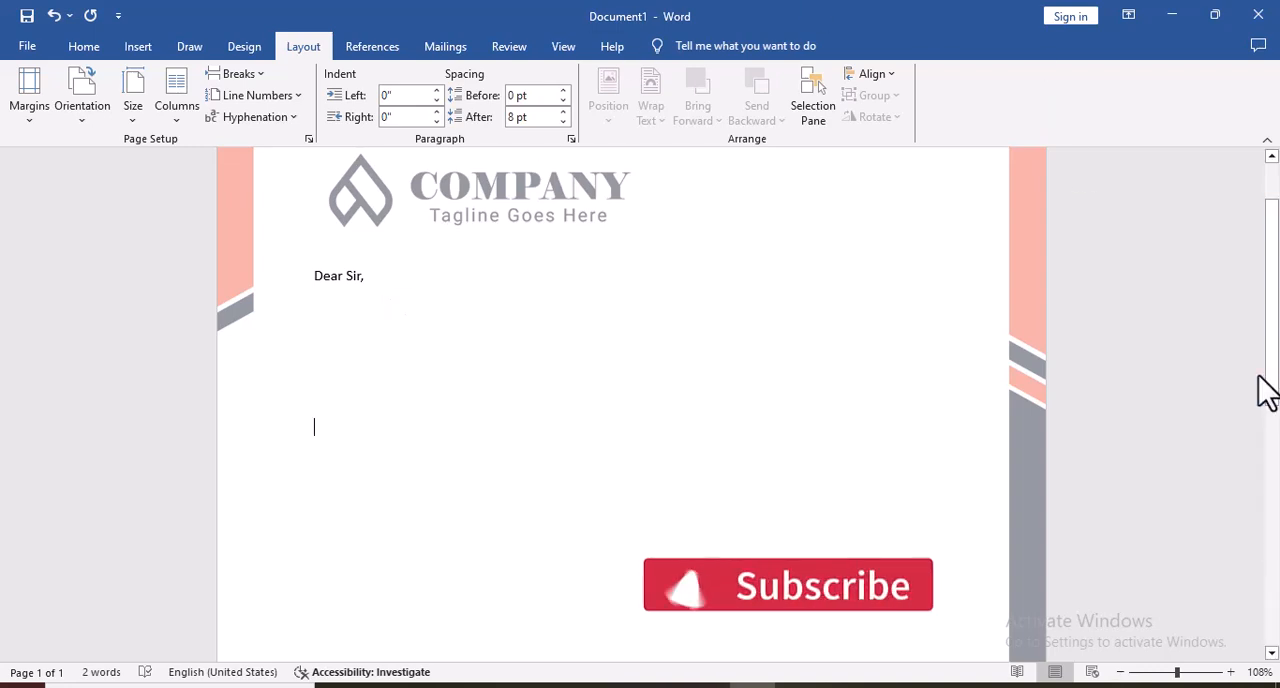
scroll(down, 3)
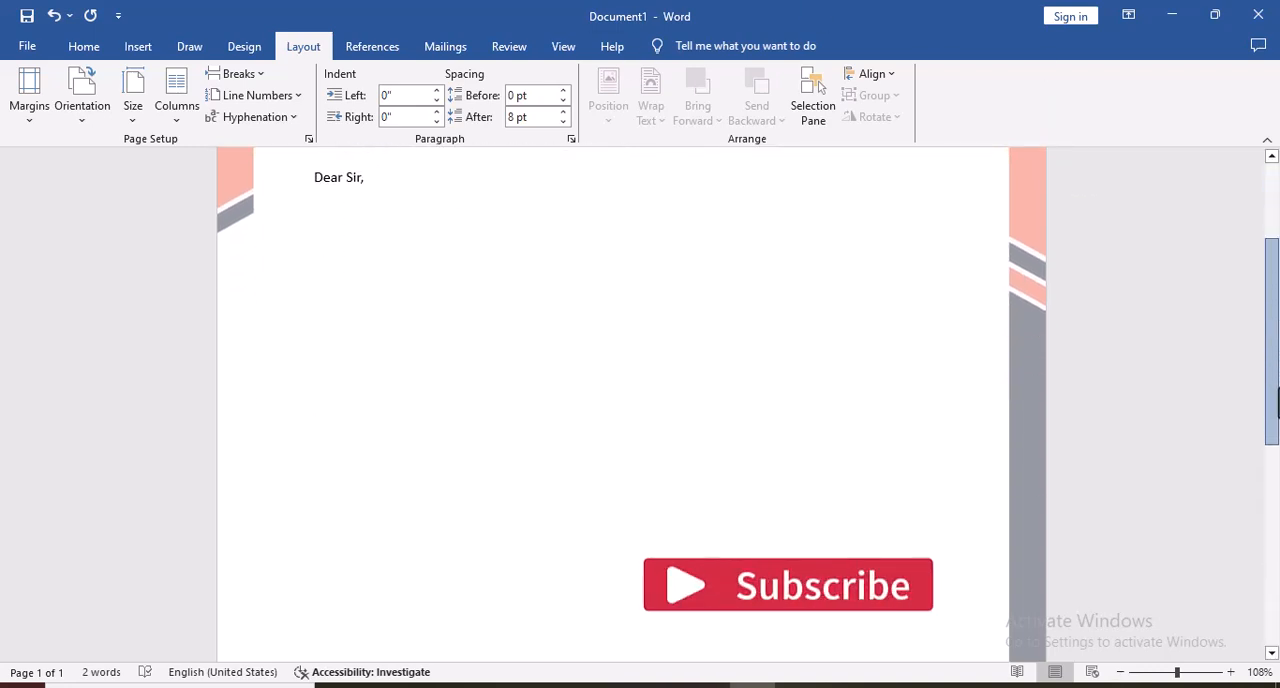
scroll(down, 3)
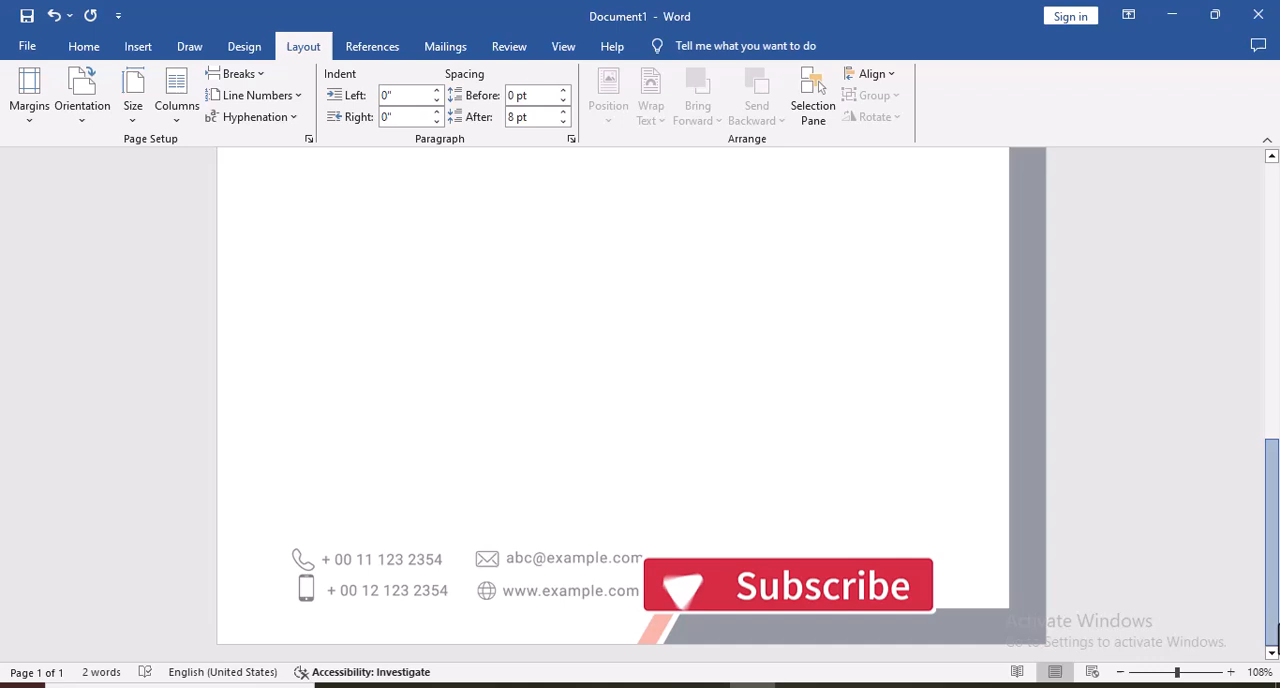